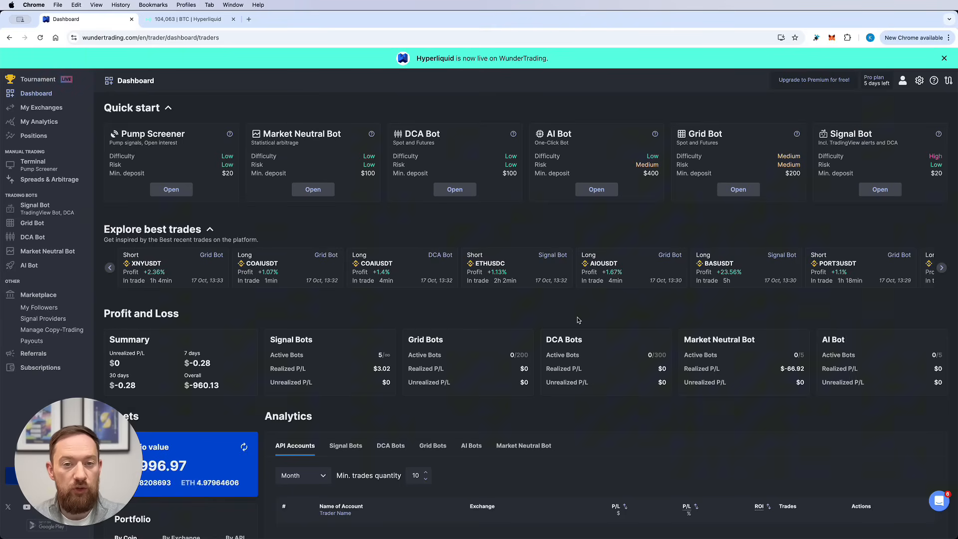
mouse_move(523, 303)
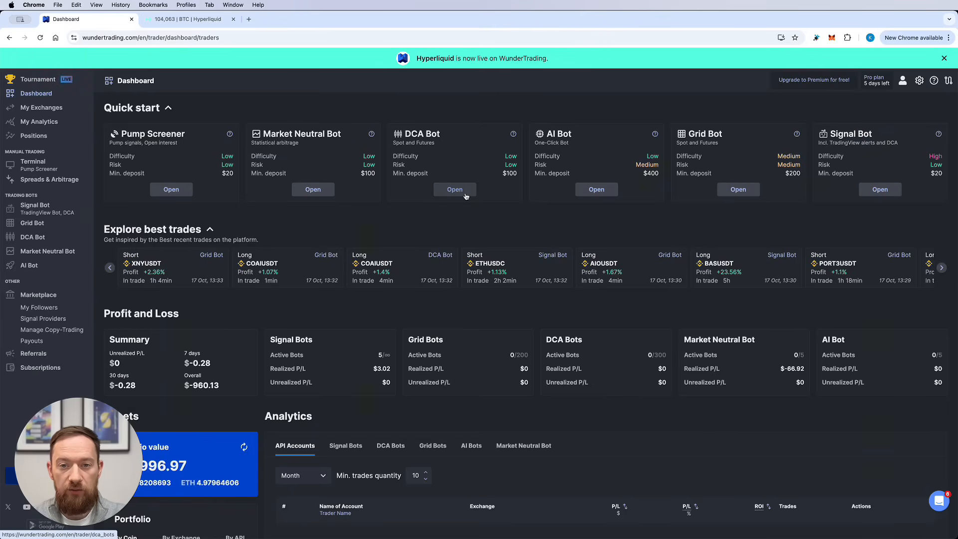
Step: Open the DCA Bot page from the dashboard's Quick start card
left_click(455, 190)
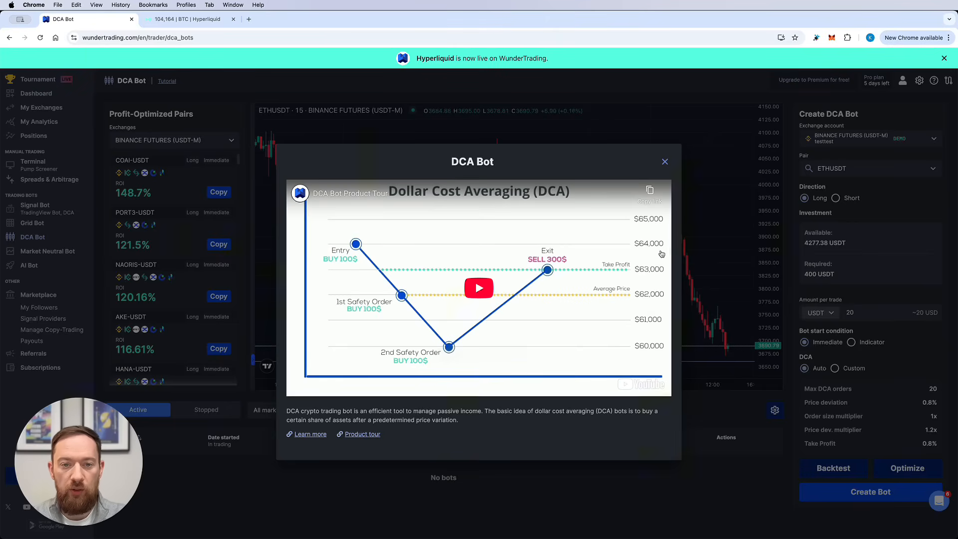
mouse_move(656, 280)
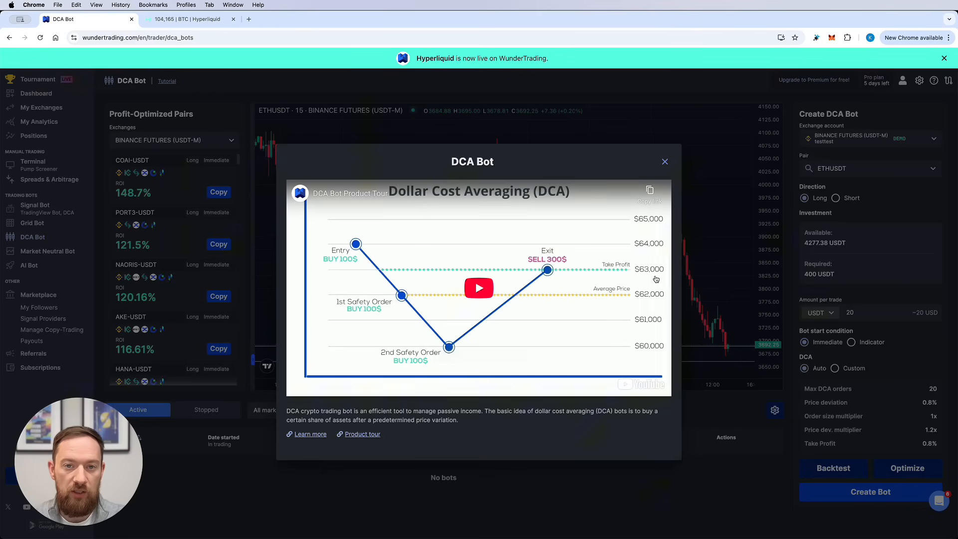
mouse_move(675, 159)
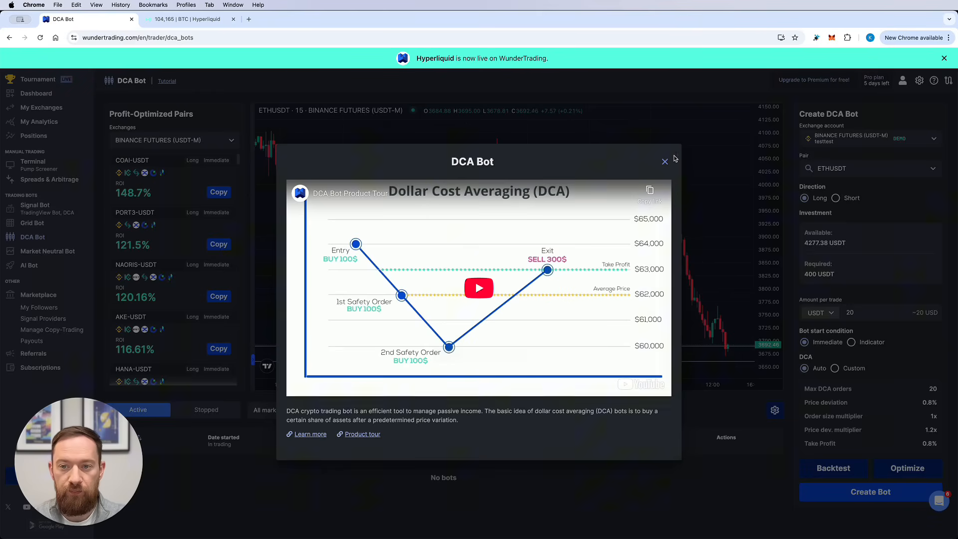
Step: Close the intro video, filter suggested pairs to Hyperliquid Perps, and select that exchange account
left_click(665, 161)
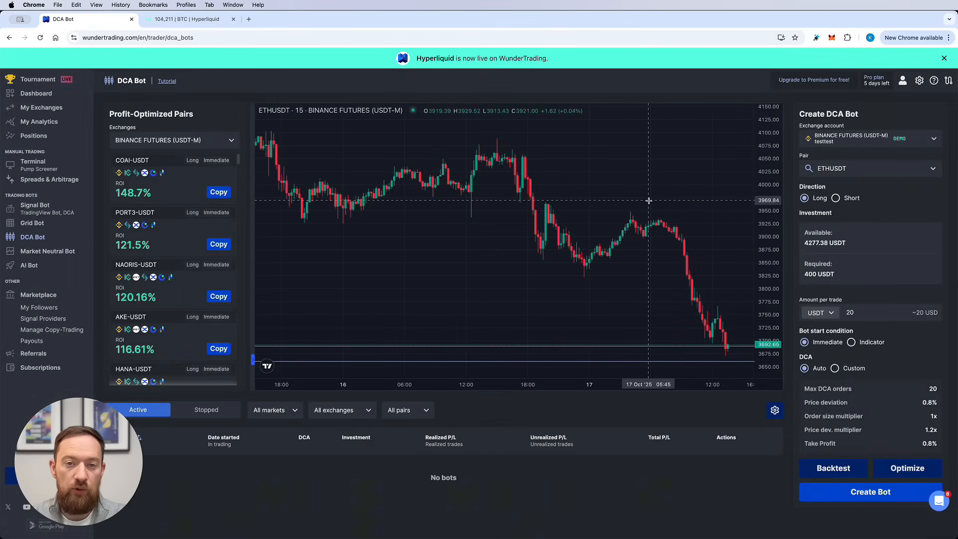
mouse_move(111, 272)
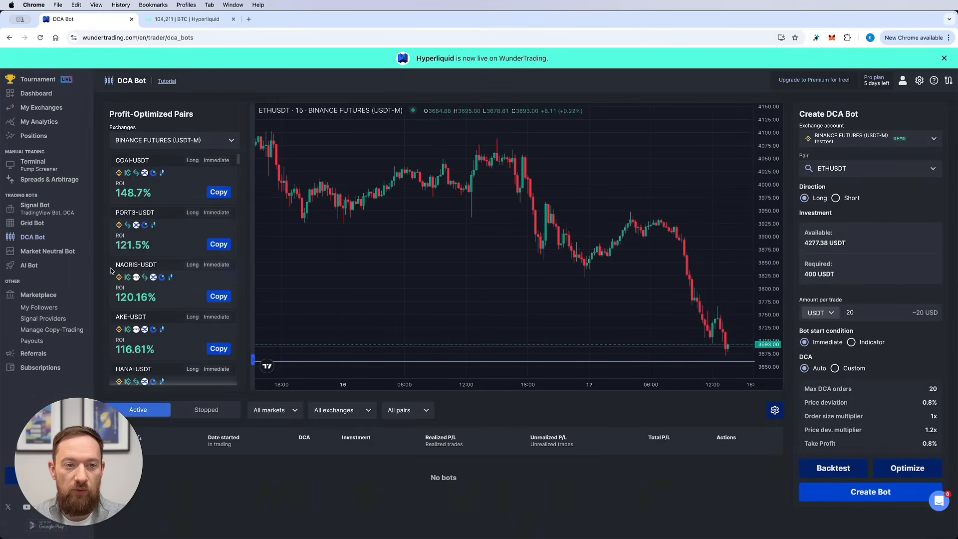
mouse_move(176, 252)
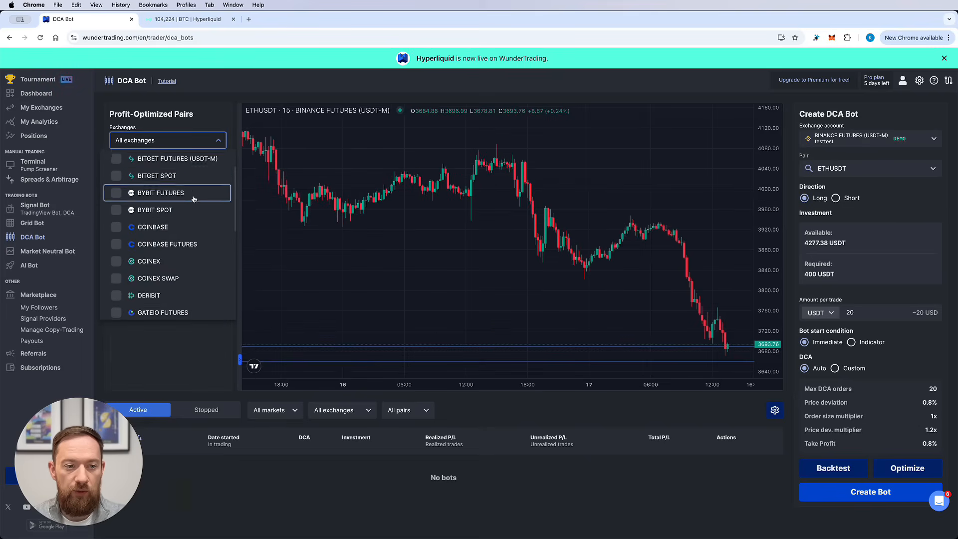
scroll("down", 3)
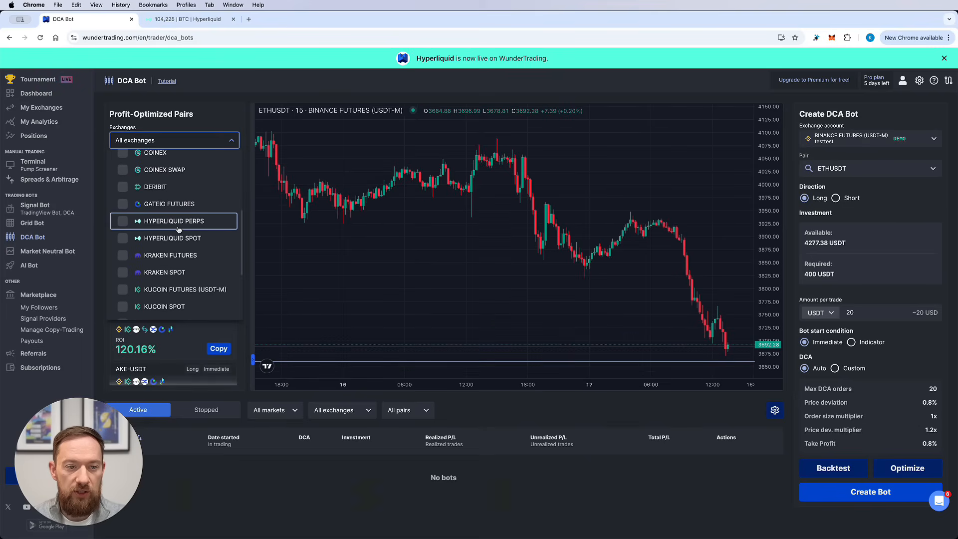
left_click(116, 221)
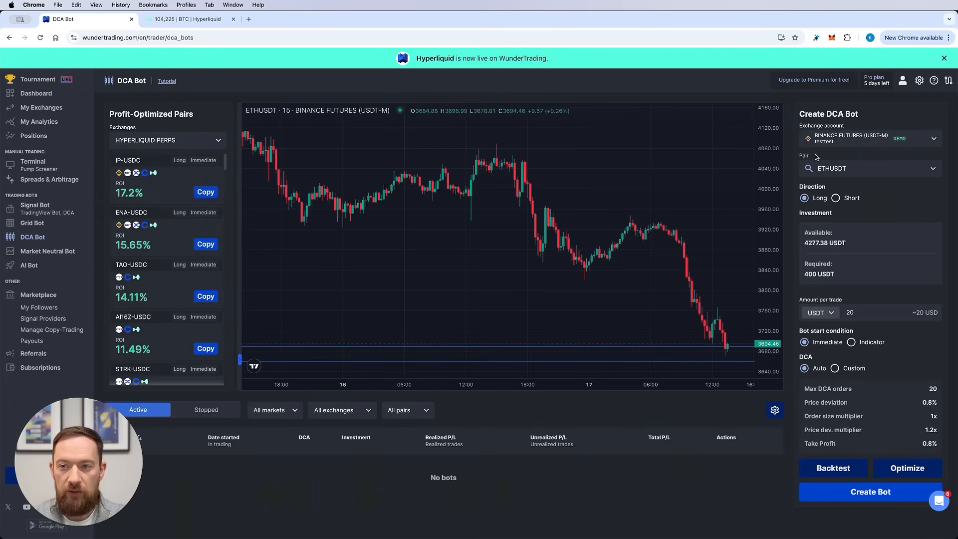
left_click(868, 138)
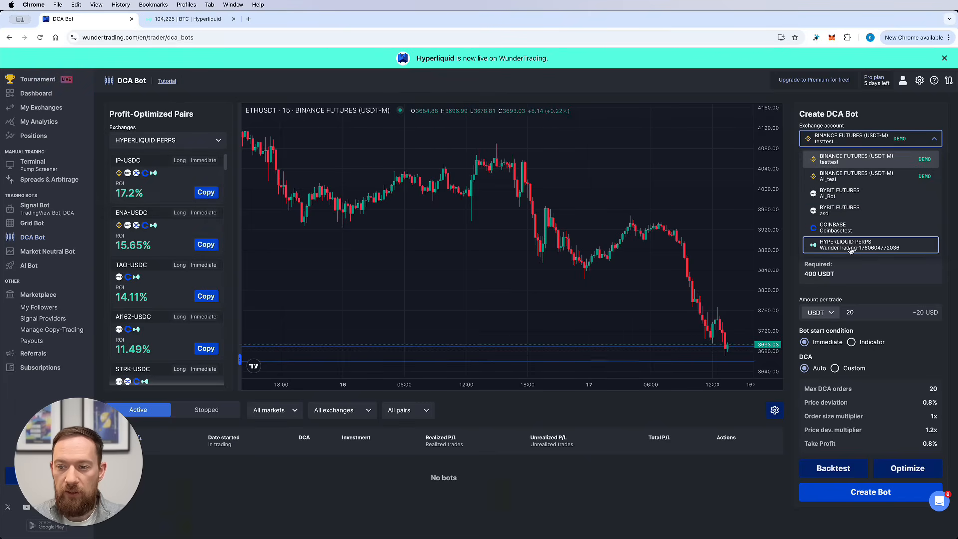
left_click(856, 245)
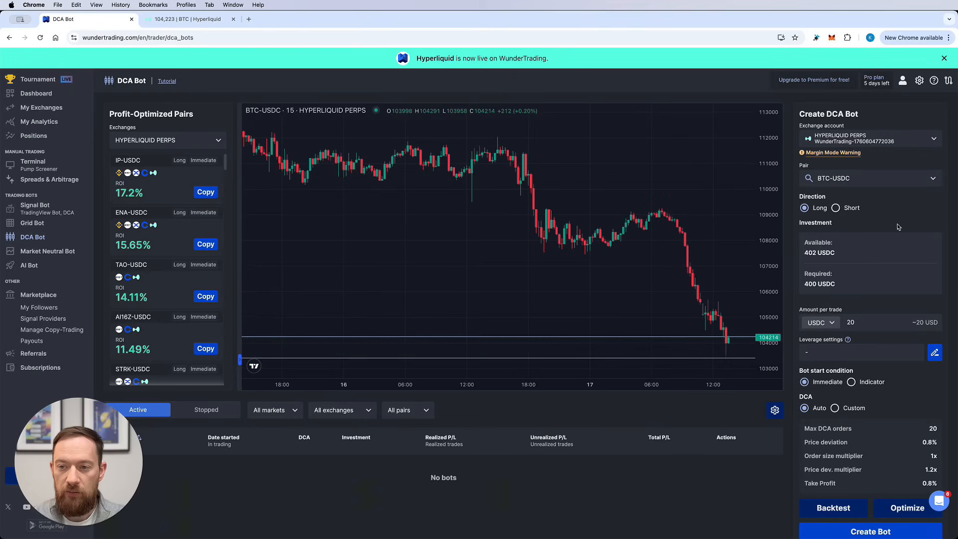
mouse_move(283, 202)
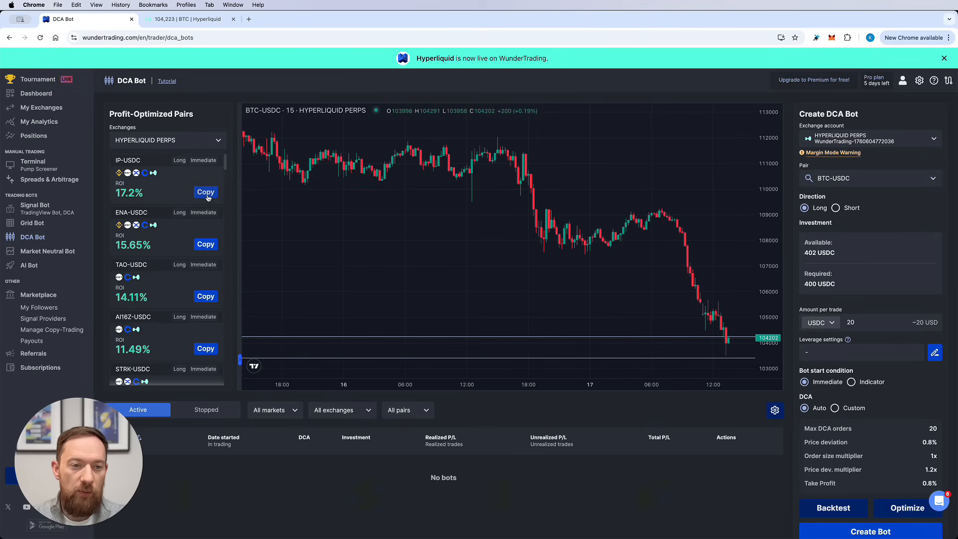
Step: Copy the IP-USDC setup: 50 USDC per trade, custom DCA, 1.4% take profit
left_click(206, 191)
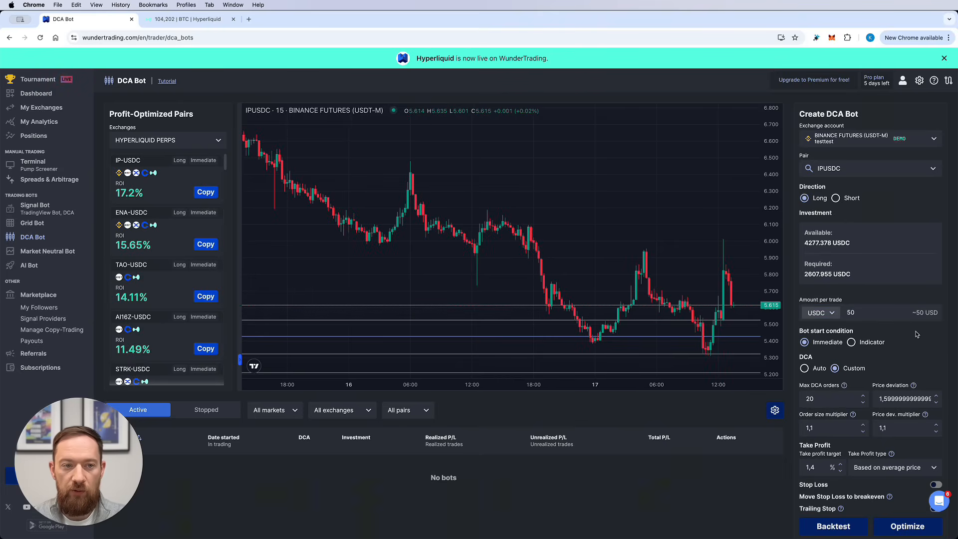
scroll("down", 3)
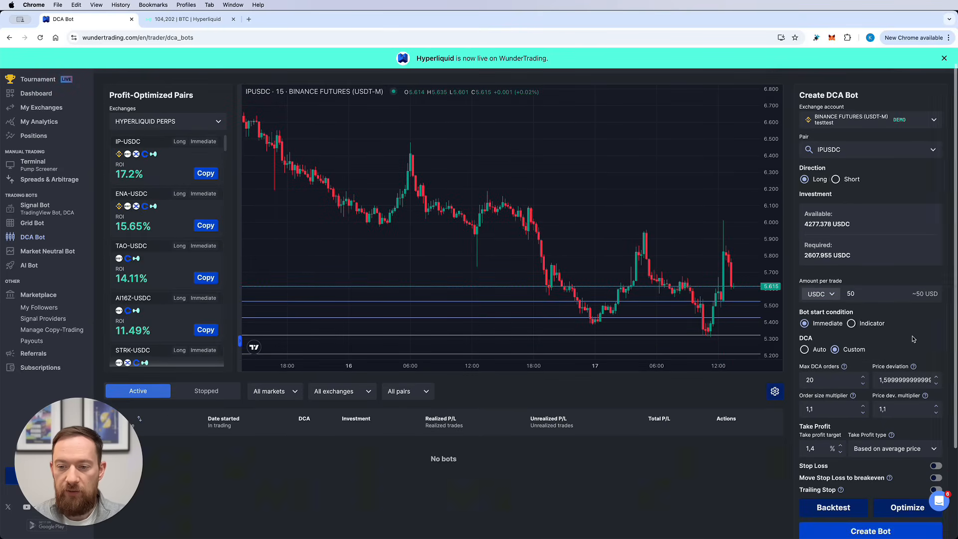
left_click(829, 380)
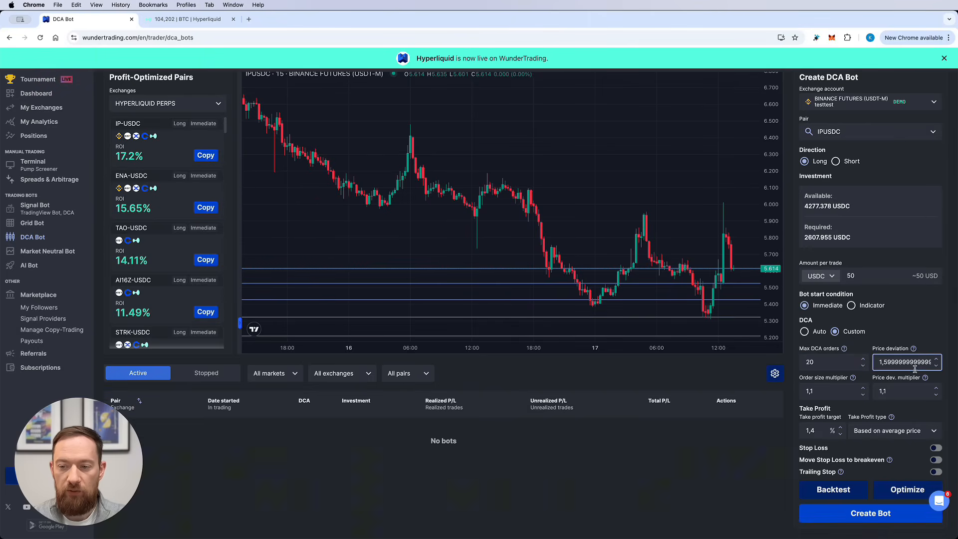
left_click(831, 392)
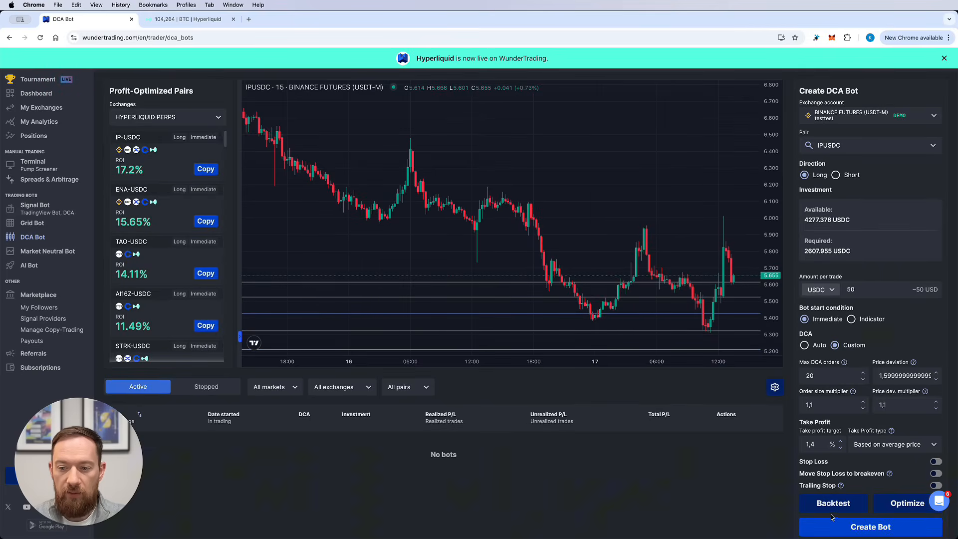
left_click(833, 503)
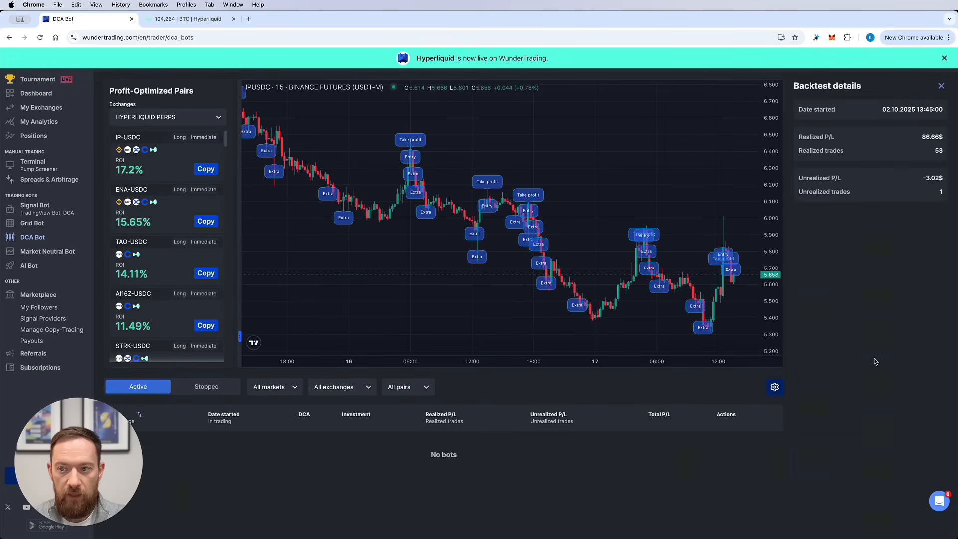
mouse_move(760, 287)
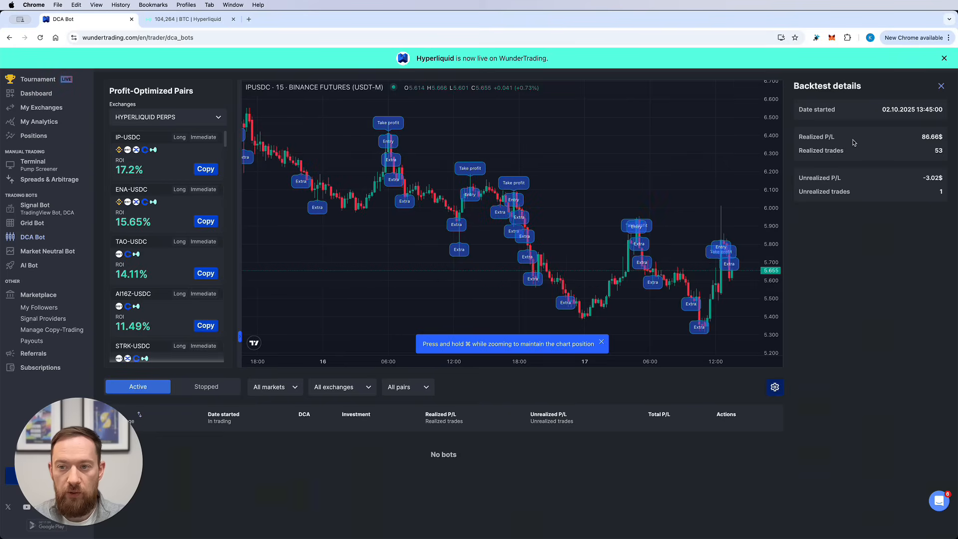
mouse_move(917, 254)
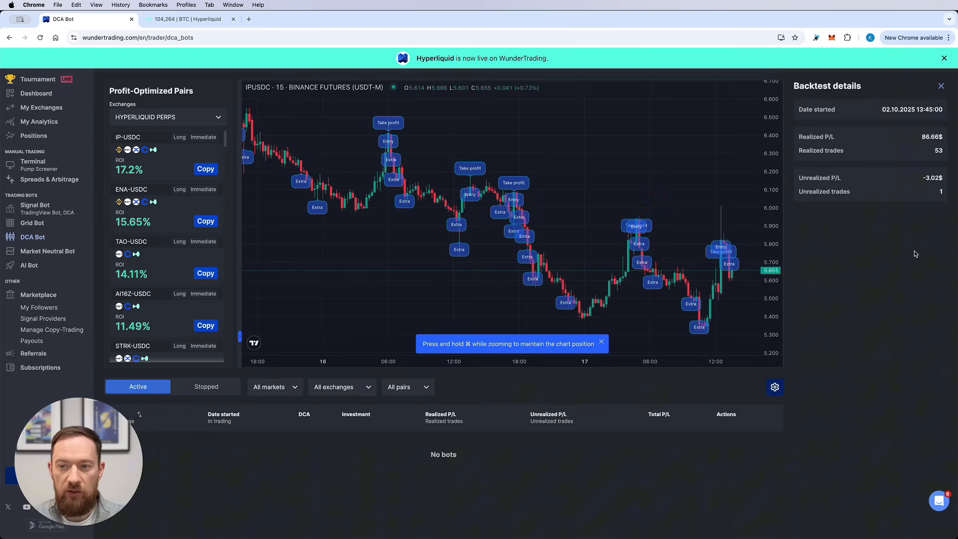
mouse_move(883, 239)
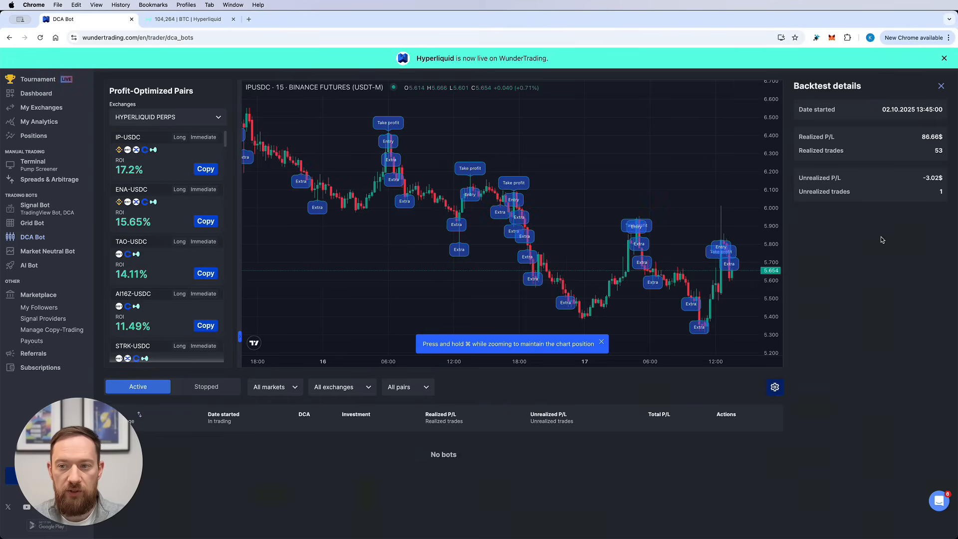
mouse_move(486, 194)
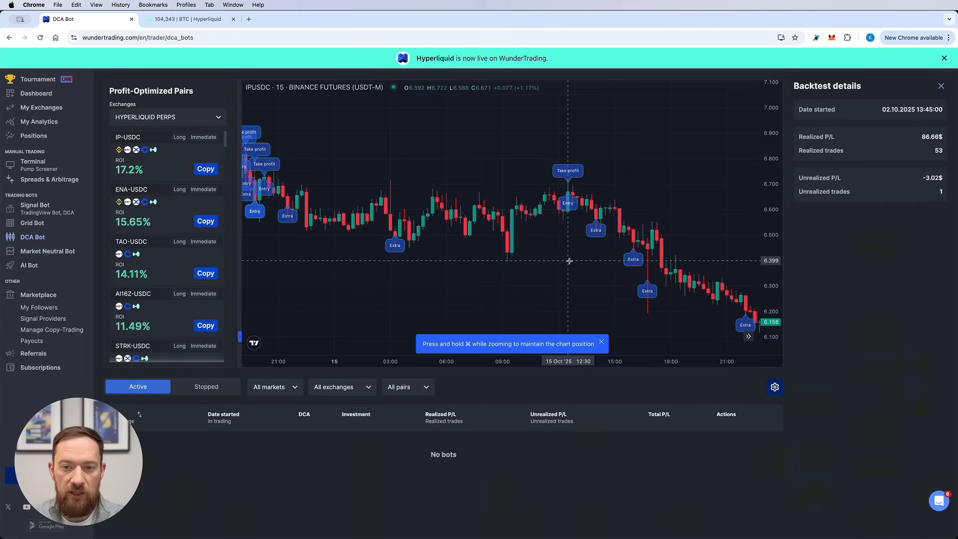
mouse_move(567, 202)
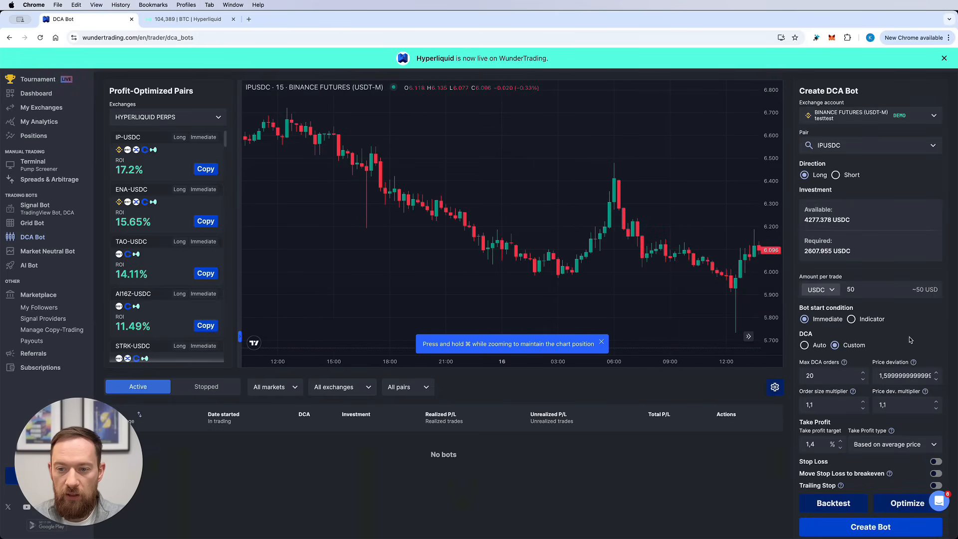
Step: Set take profit to 0.8% and backtest, yielding 119 trades and 49.97$ profit
scroll("down", 3)
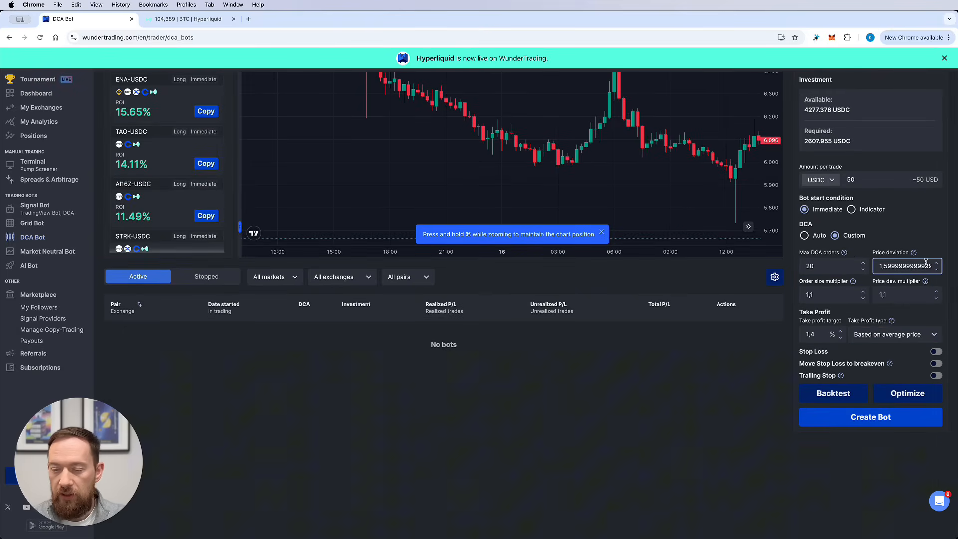
left_click(831, 295)
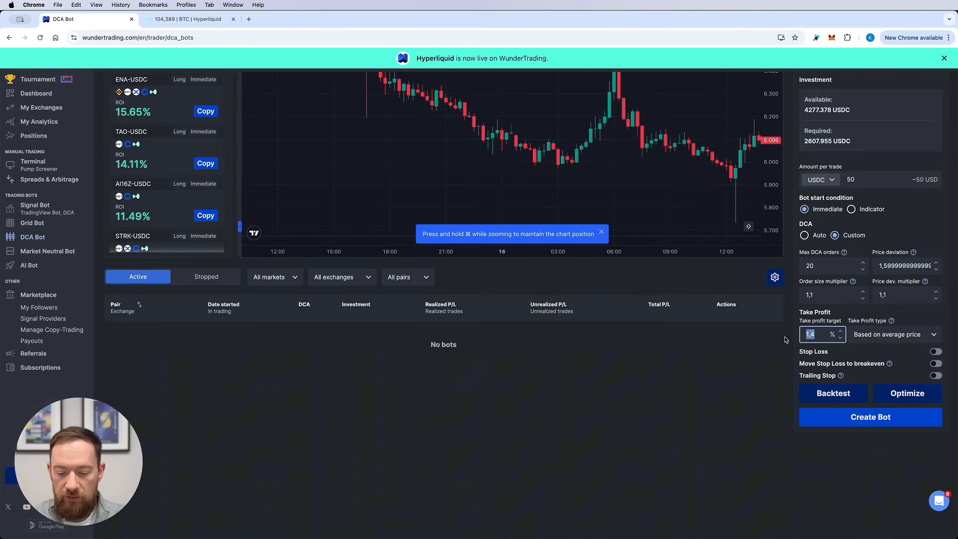
type("0.8")
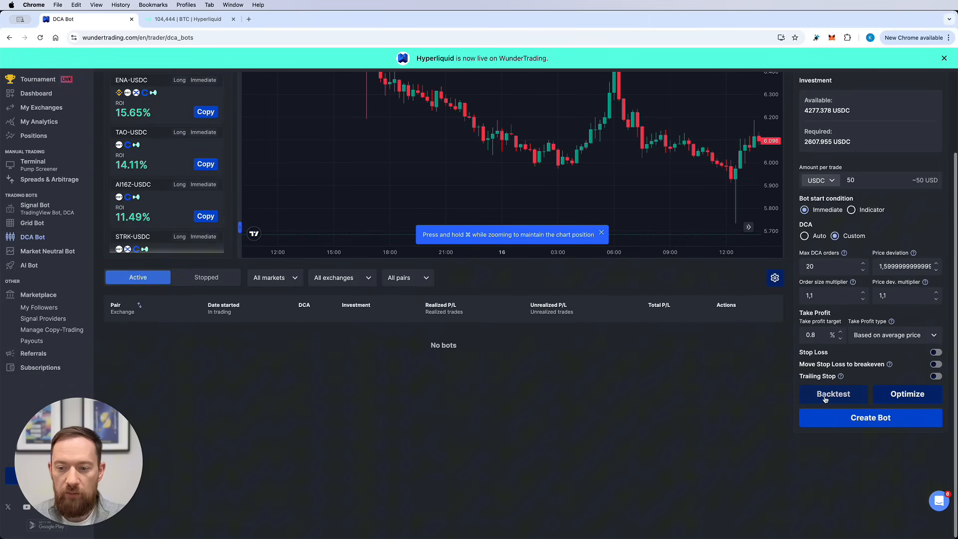
left_click(834, 394)
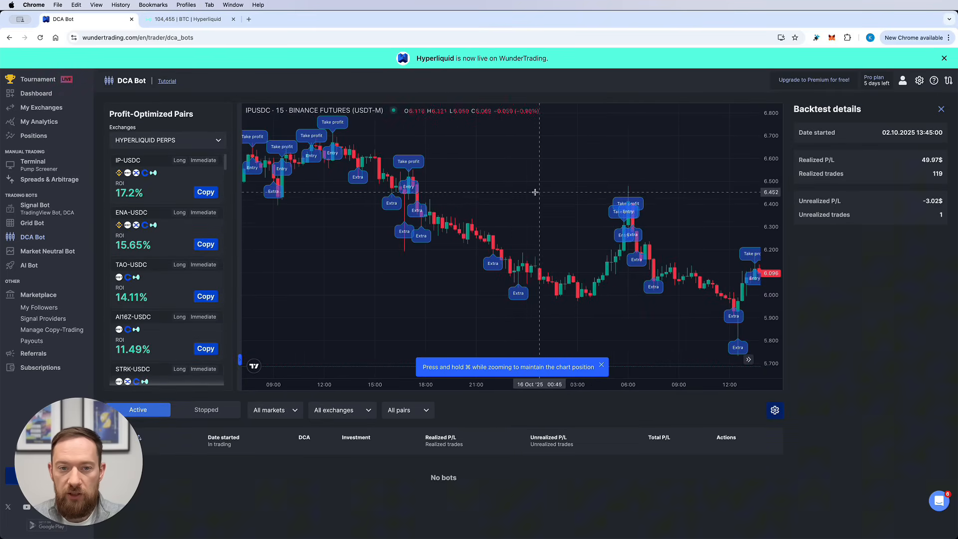
mouse_move(692, 180)
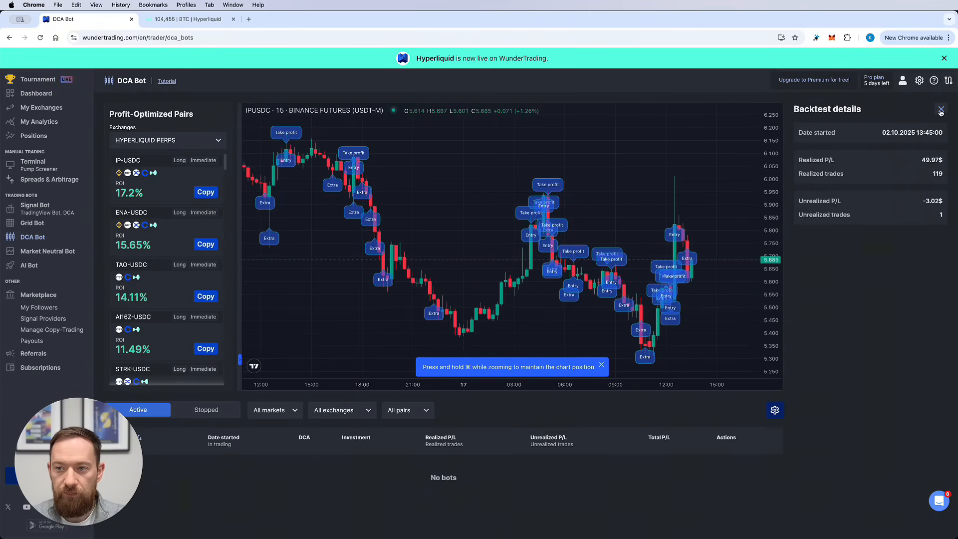
Step: Run the optimizer and apply 1.6% price deviation with 1.4% take profit
left_click(940, 112)
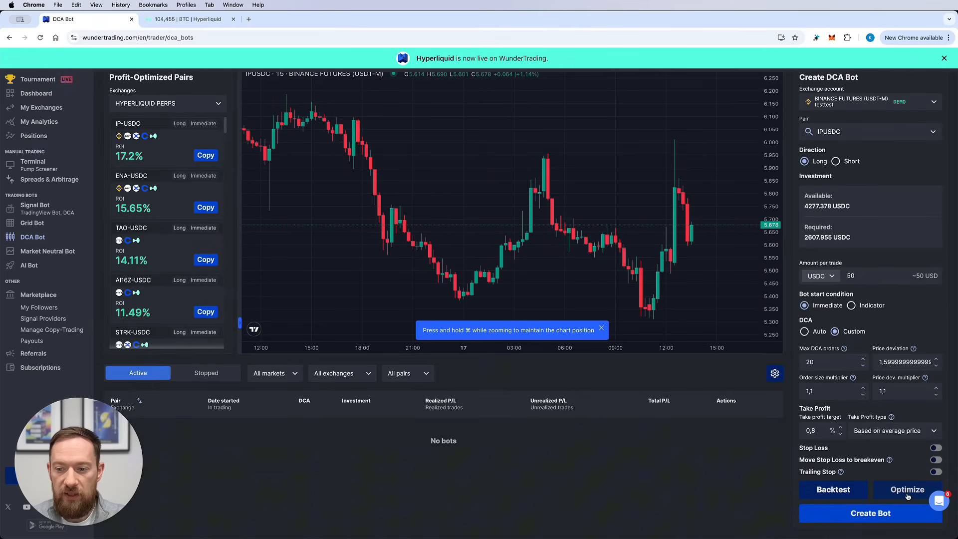
mouse_move(685, 405)
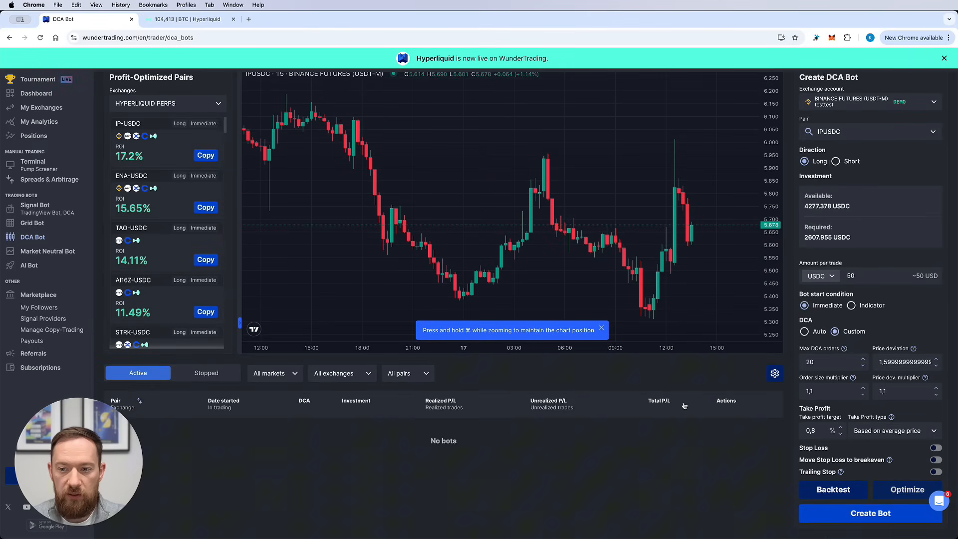
left_click(908, 489)
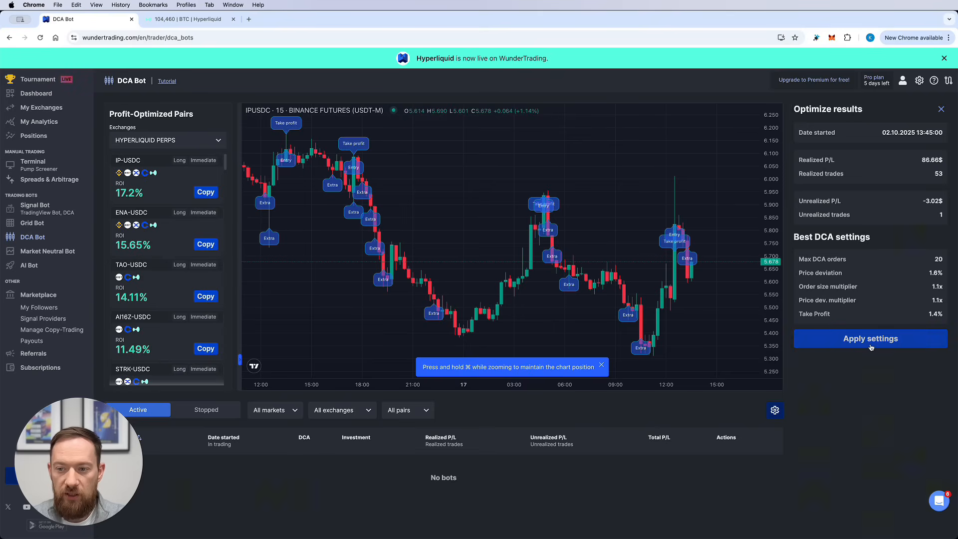
left_click(870, 338)
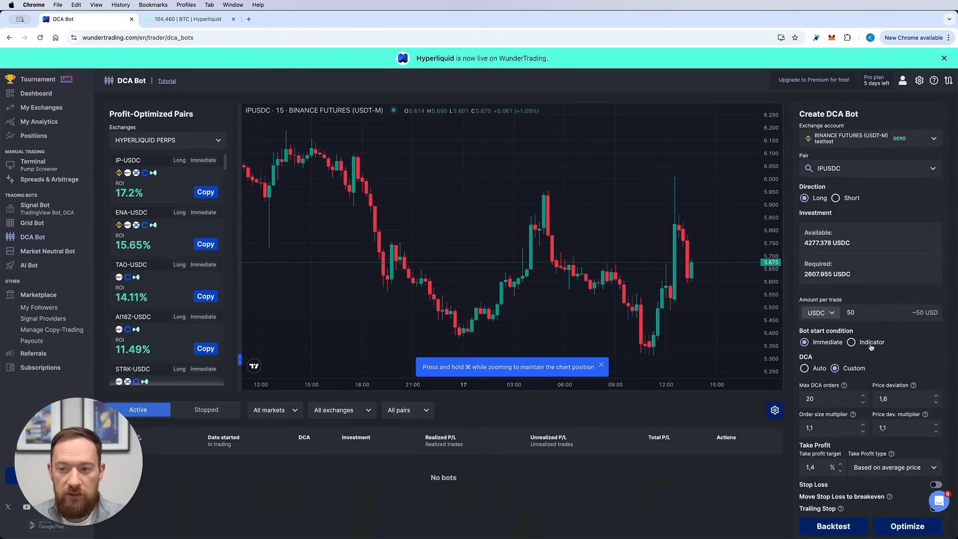
scroll("down", 3)
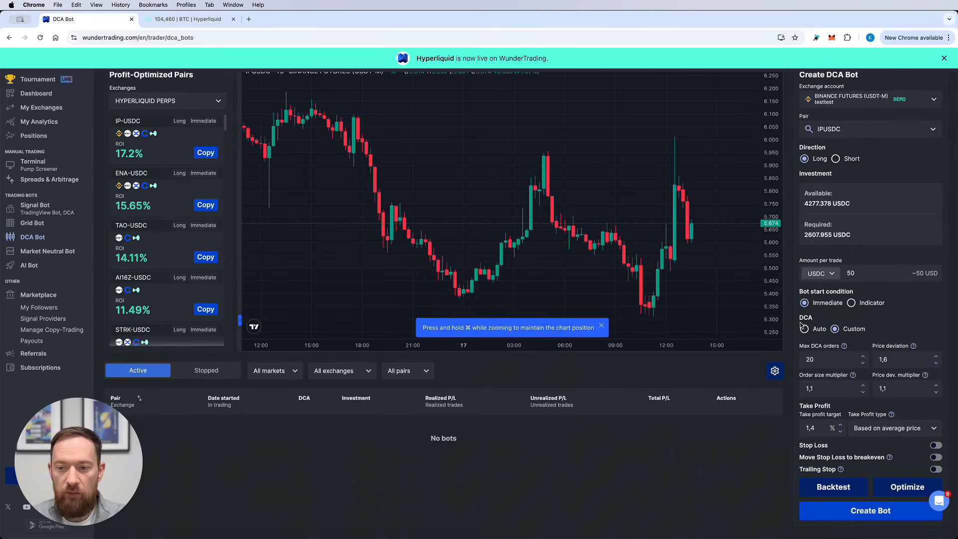
scroll("down", 3)
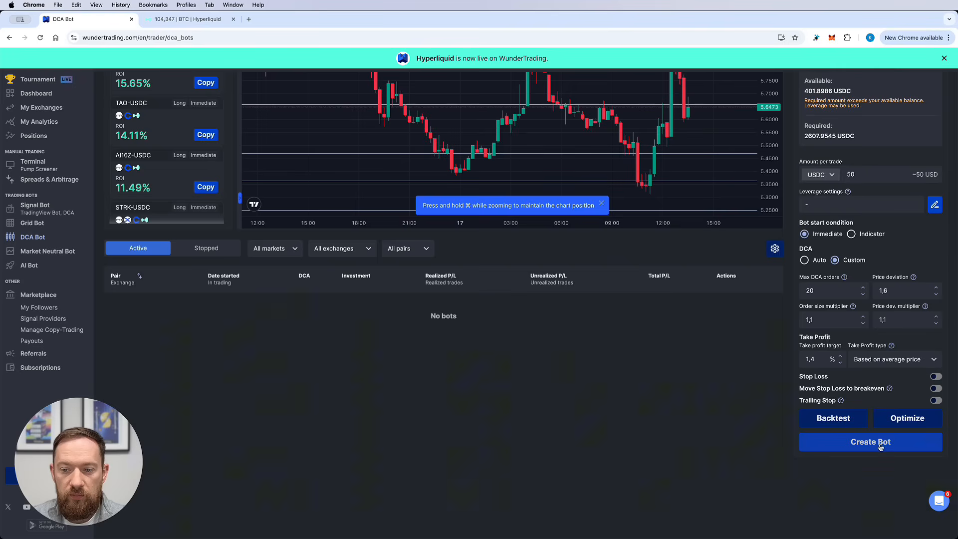
Step: Create the IP-USDC long DCA bot and dismiss the 'Bot created!' confirmation
left_click(871, 442)
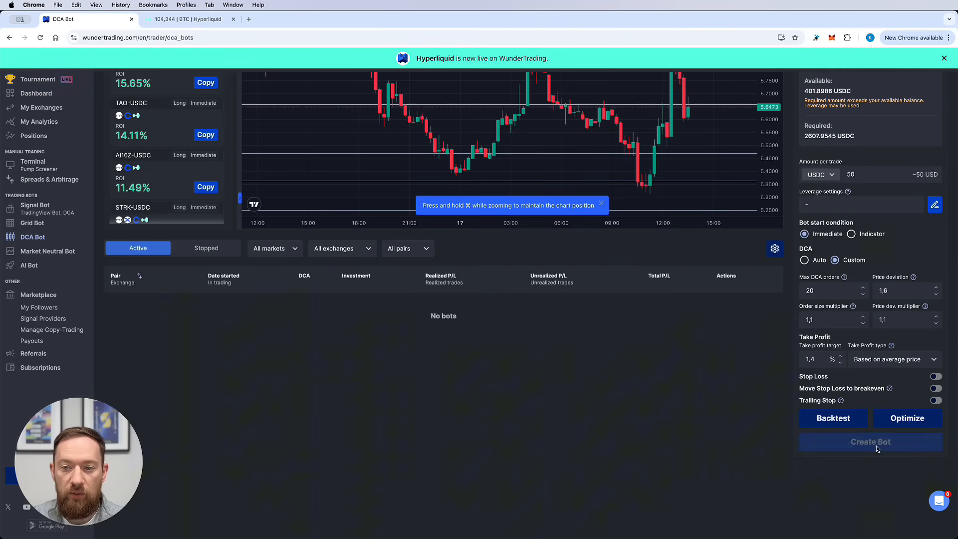
left_click(871, 441)
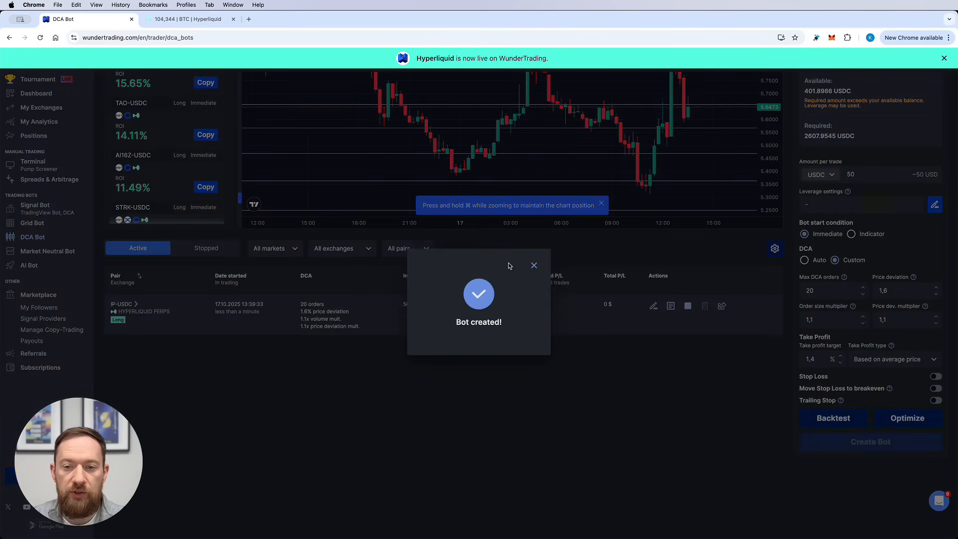
left_click(534, 265)
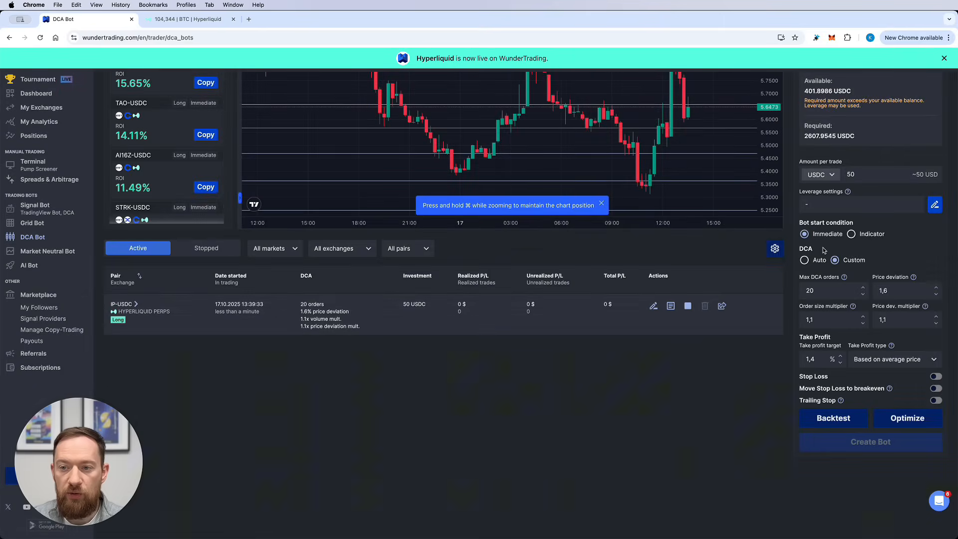
mouse_move(378, 389)
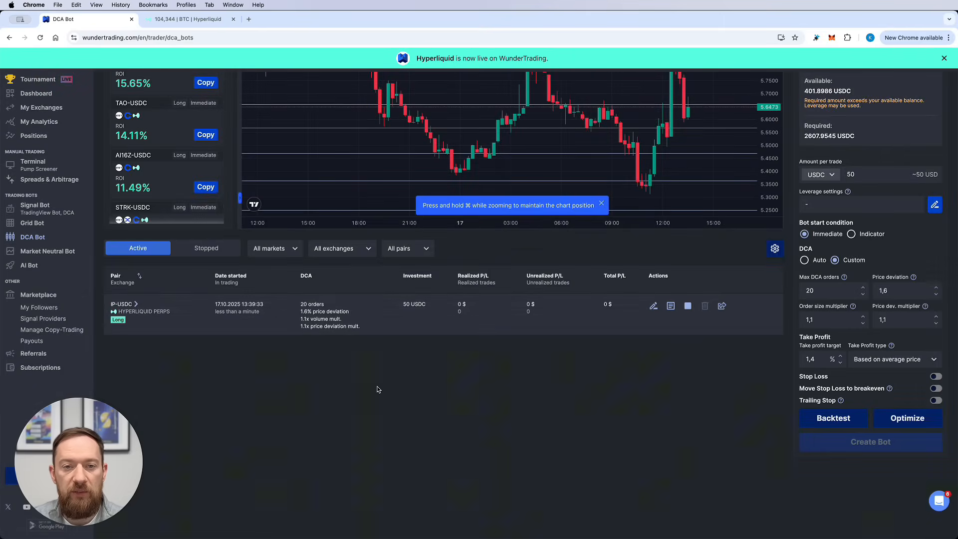
mouse_move(312, 385)
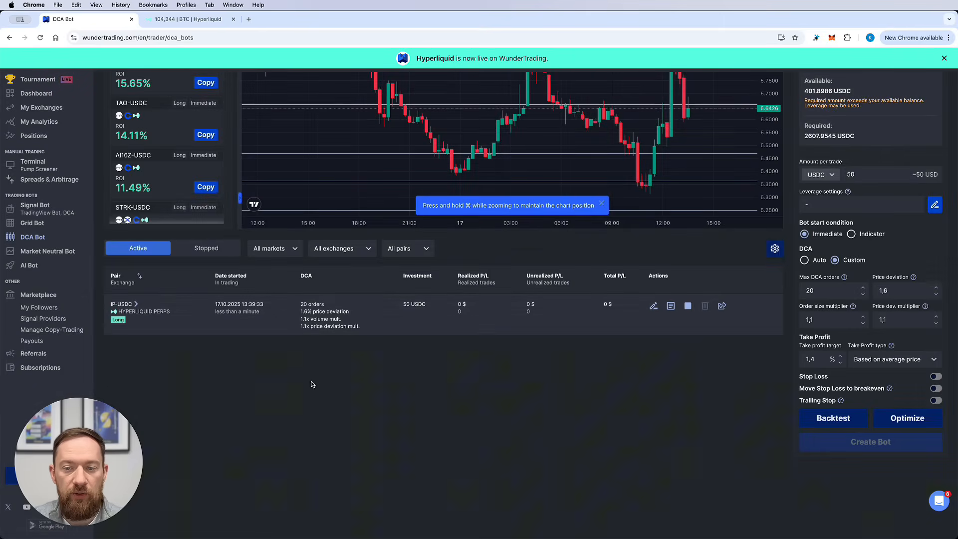
mouse_move(158, 230)
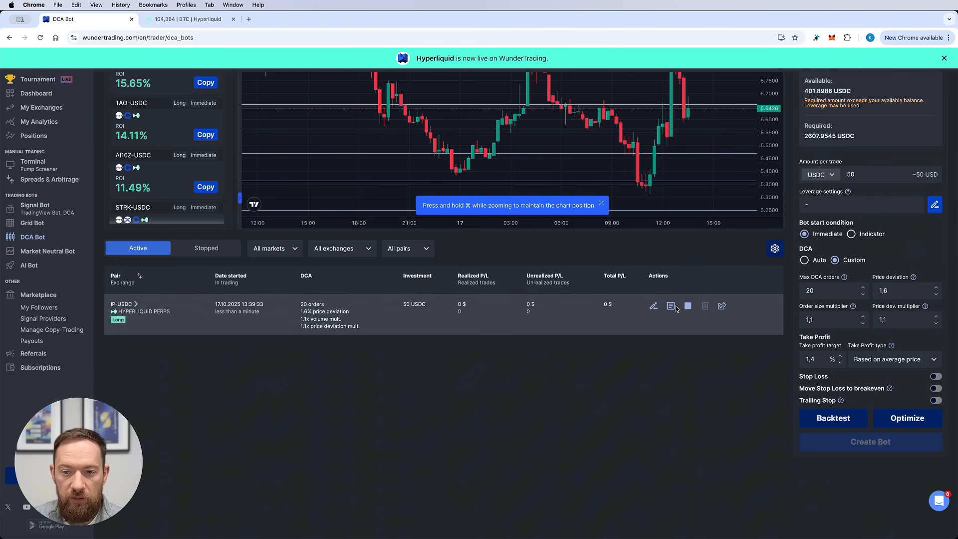
Step: Inspect the new bot's live position and its orders, then move to Hyperliquid
left_click(671, 305)
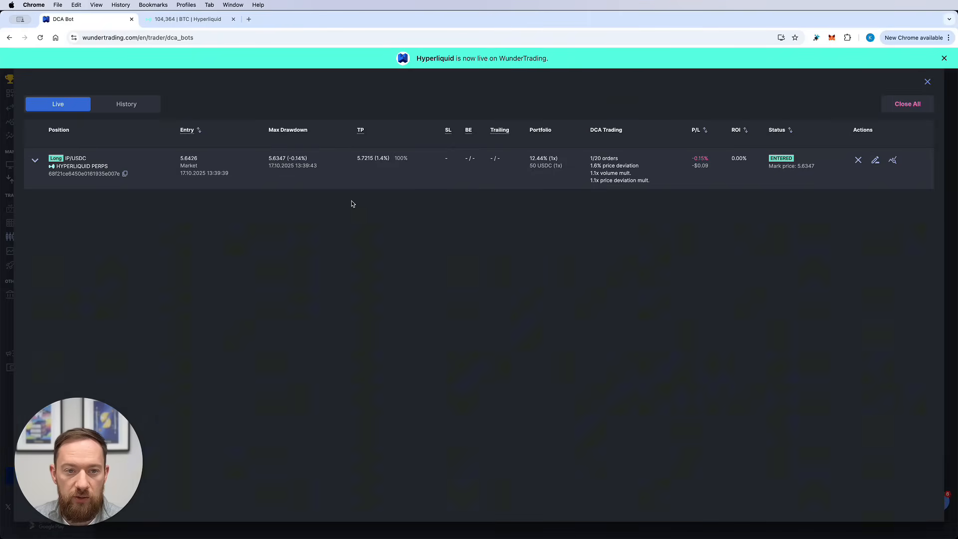
left_click(35, 161)
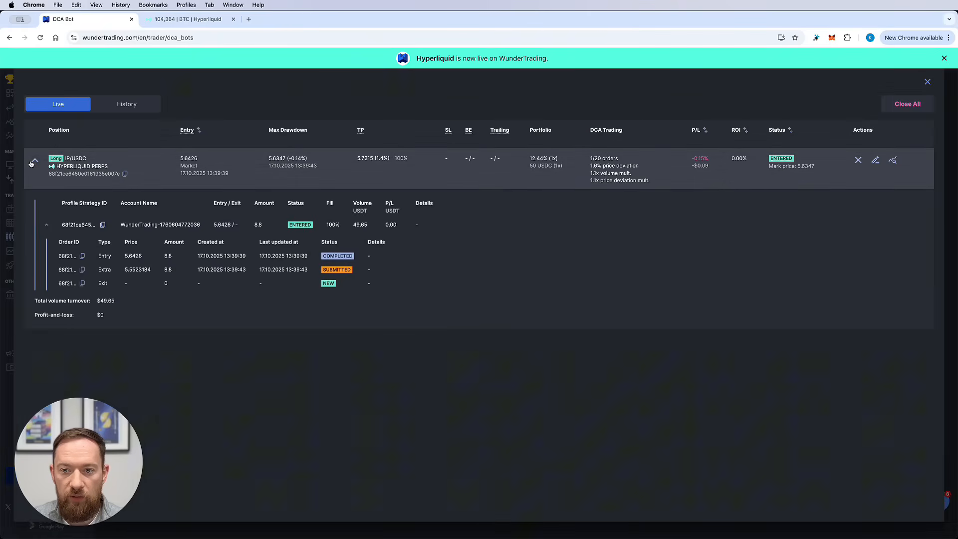
left_click(35, 159)
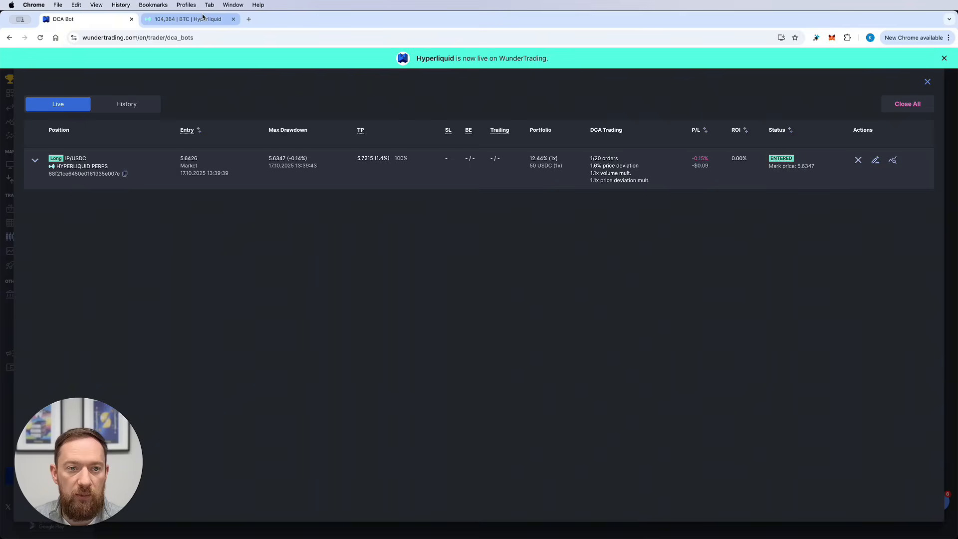
left_click(188, 19)
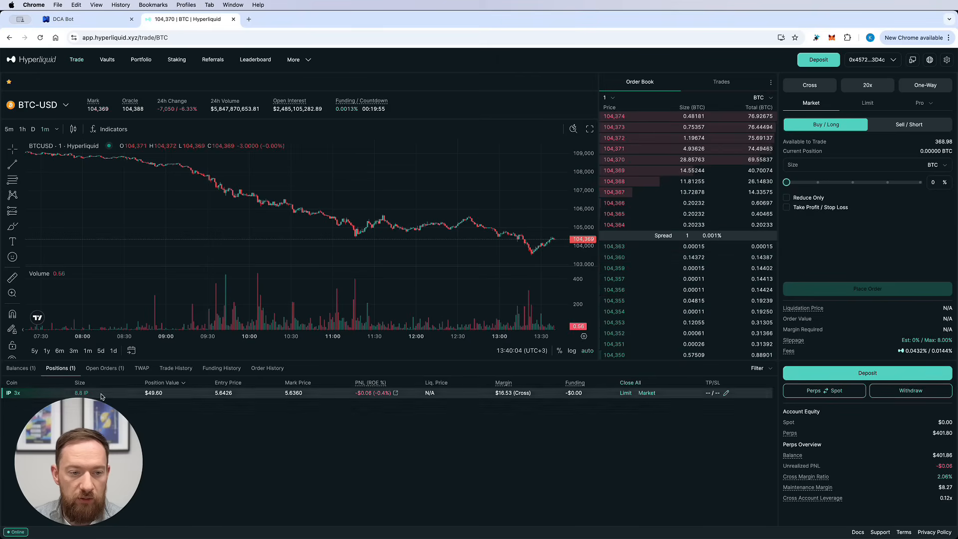
Step: Load the IP-USD chart showing the 8.8 IP position, then return to WunderTrading
left_click(105, 368)
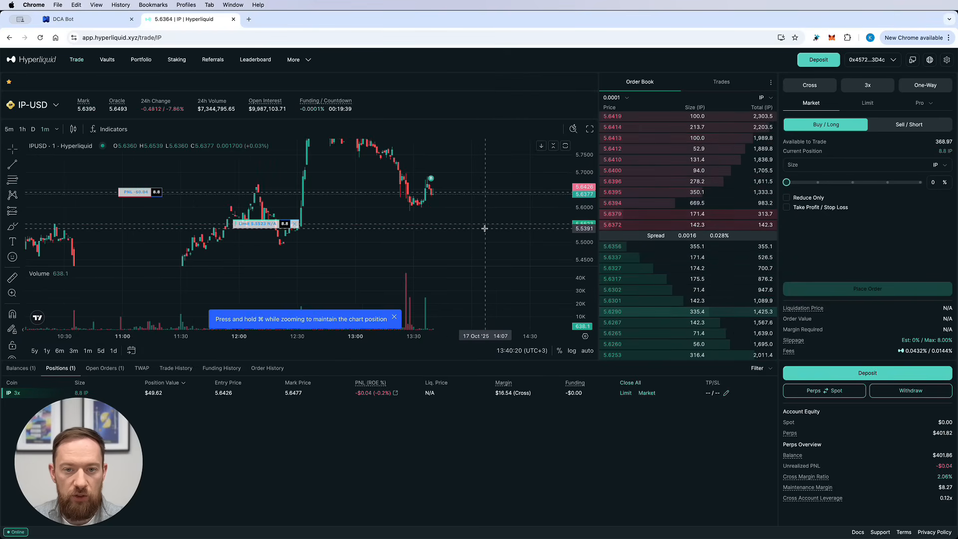
mouse_move(488, 229)
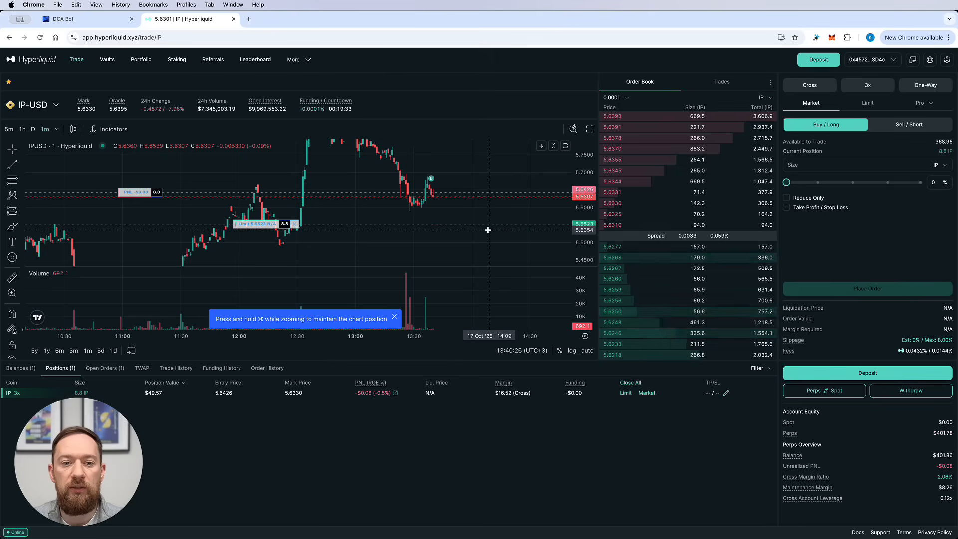
left_click(85, 19)
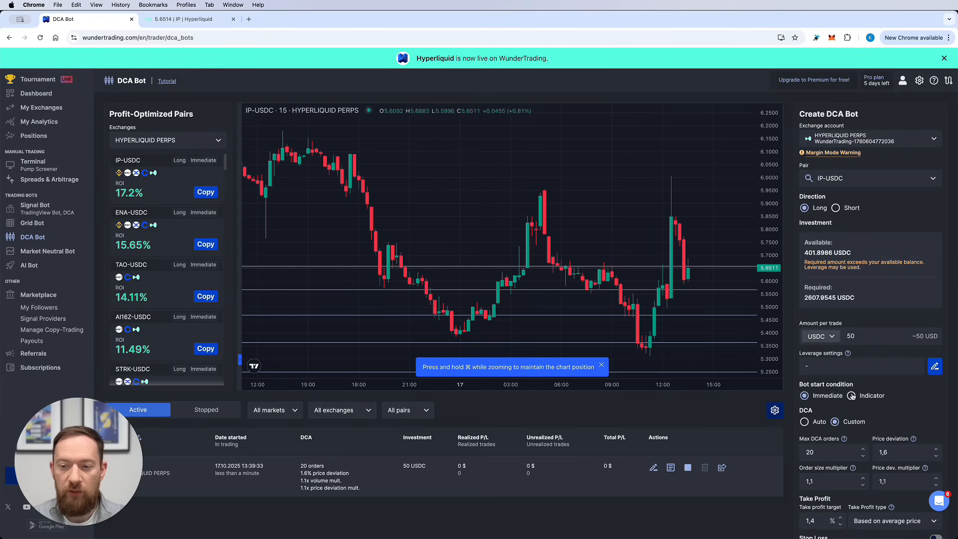
Step: Set the bot start condition to an RSI indicator and scroll down the form
left_click(853, 395)
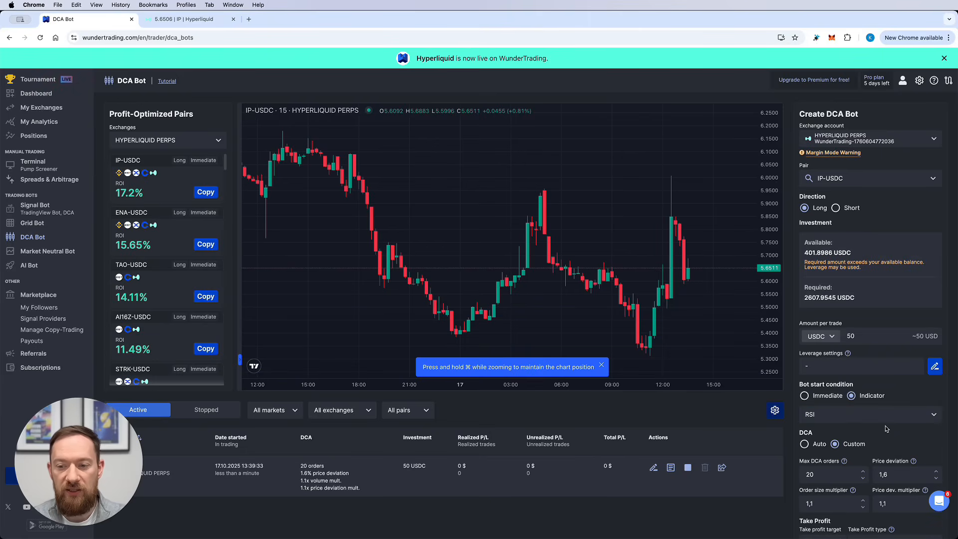
left_click(868, 414)
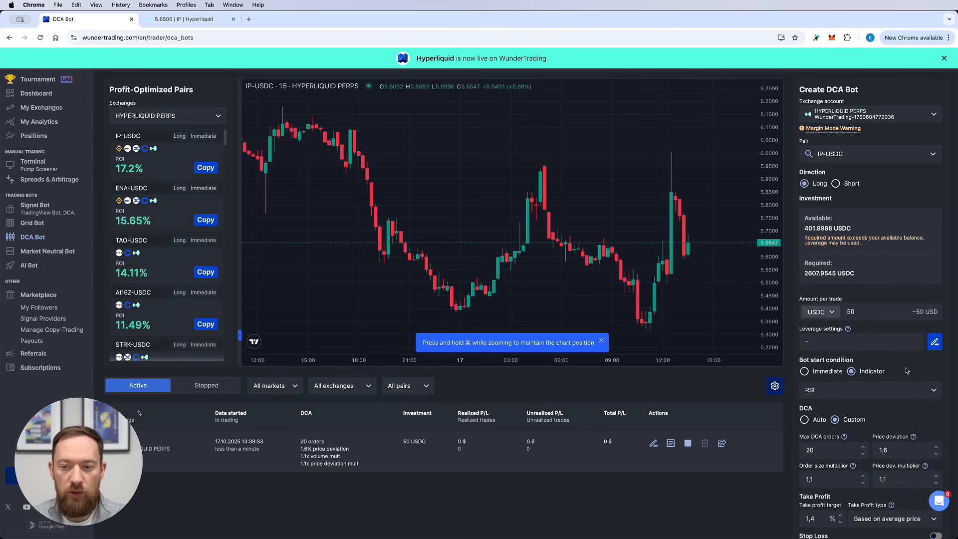
scroll("down", 3)
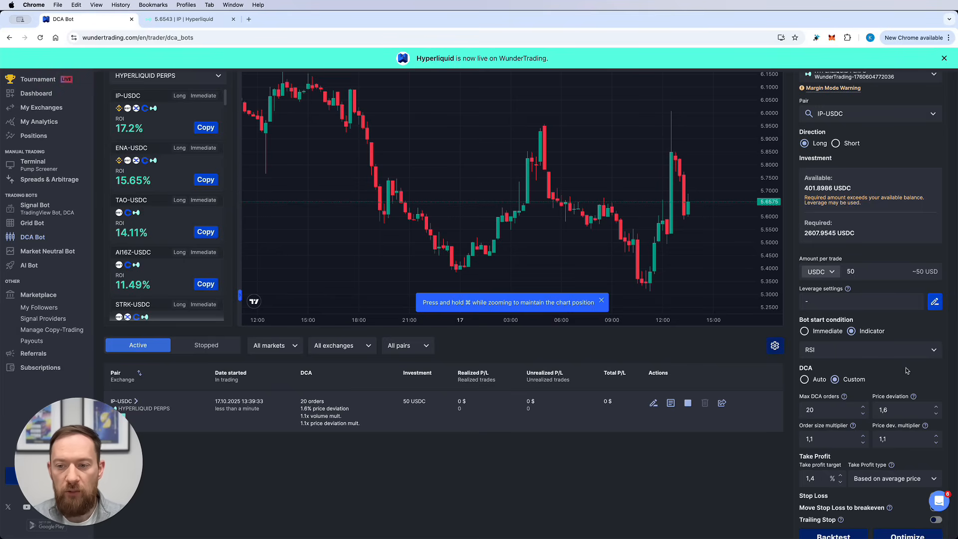
scroll("down", 3)
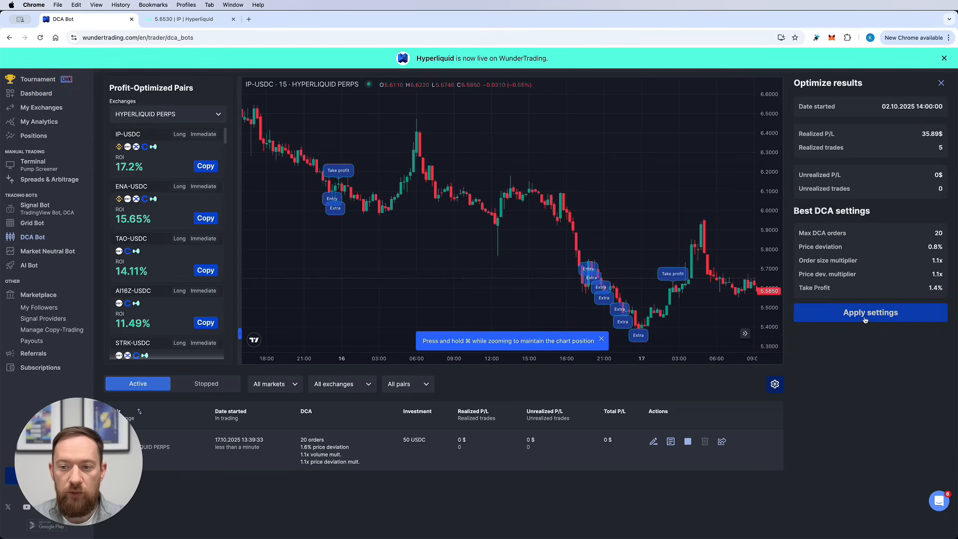
left_click(869, 313)
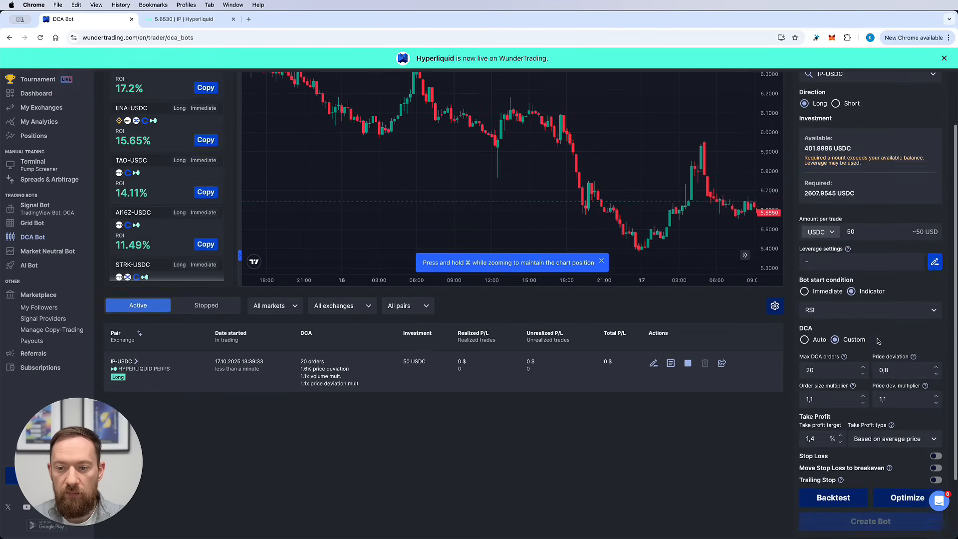
scroll("down", 3)
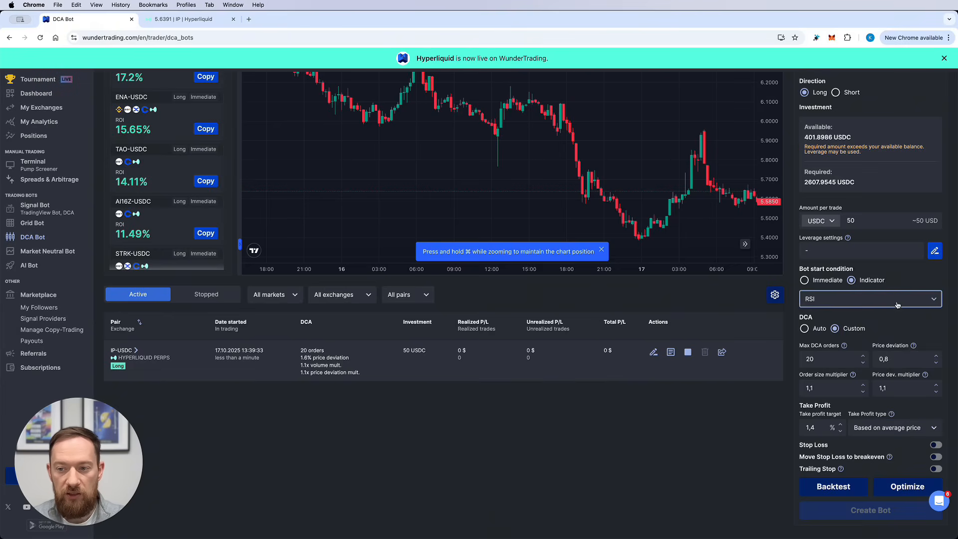
left_click(868, 299)
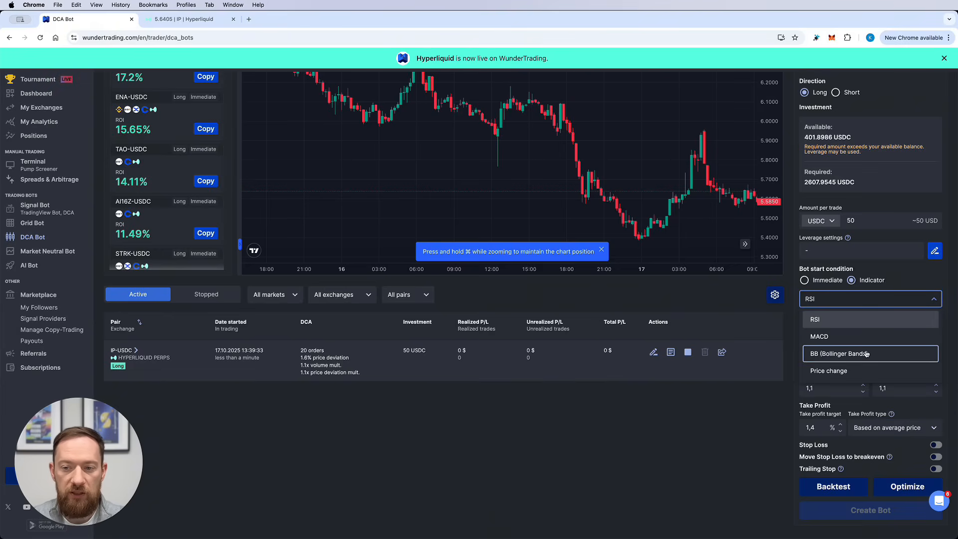
left_click(829, 371)
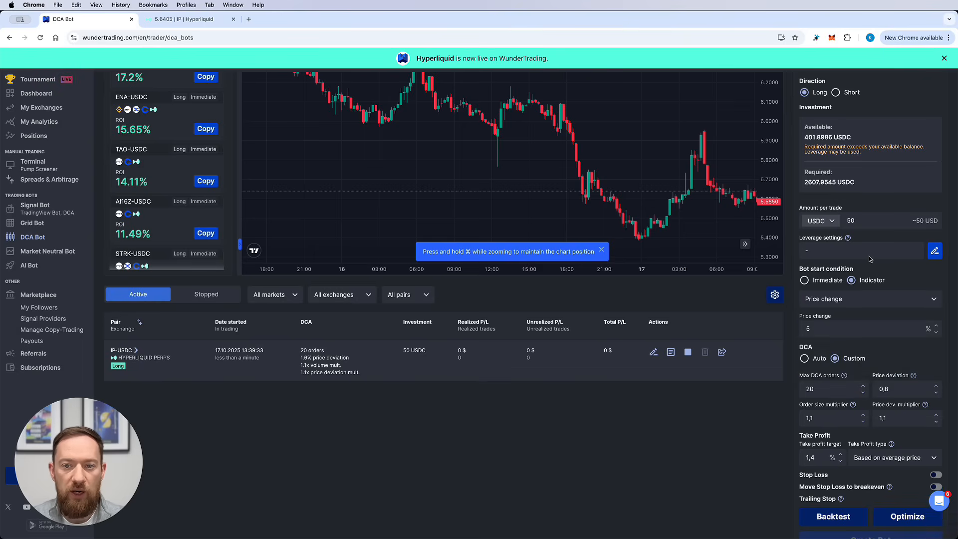
left_click(862, 329)
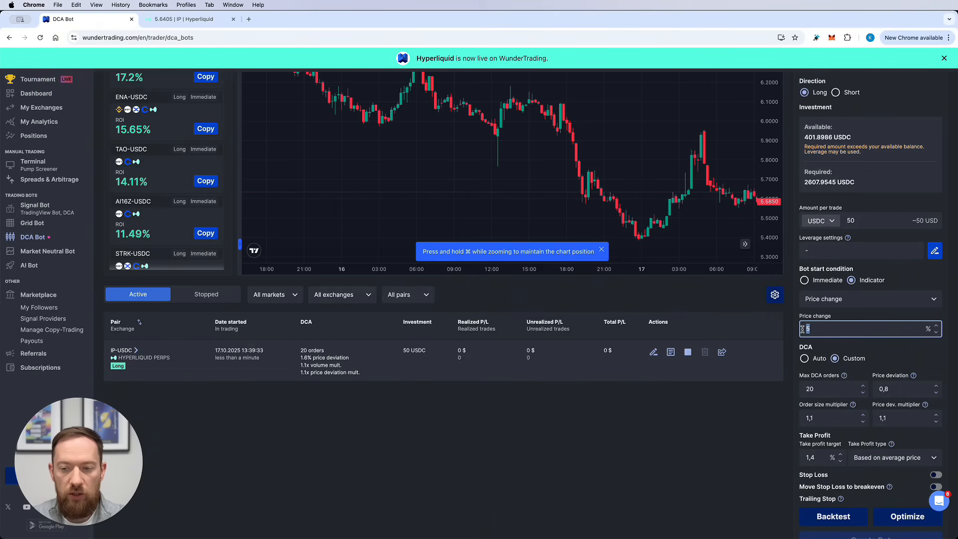
type("2")
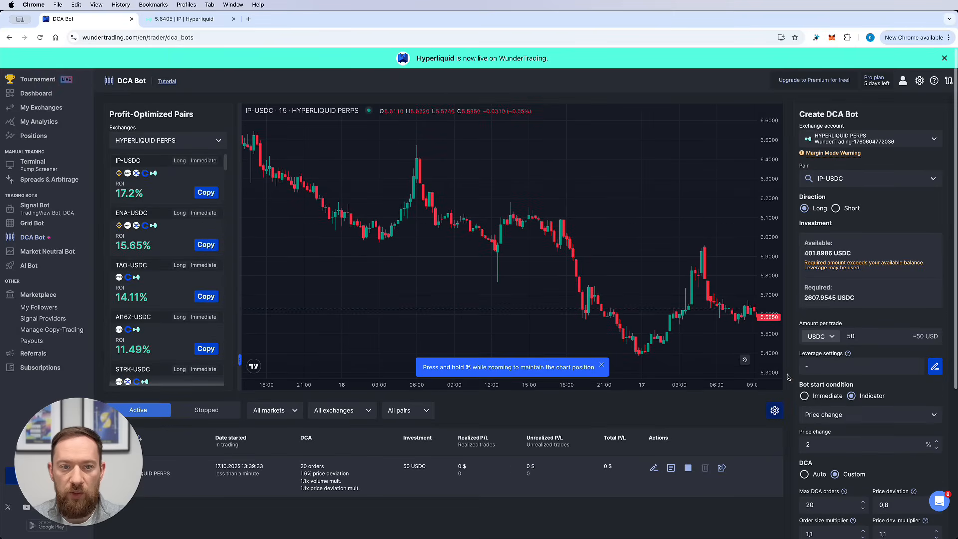
mouse_move(581, 221)
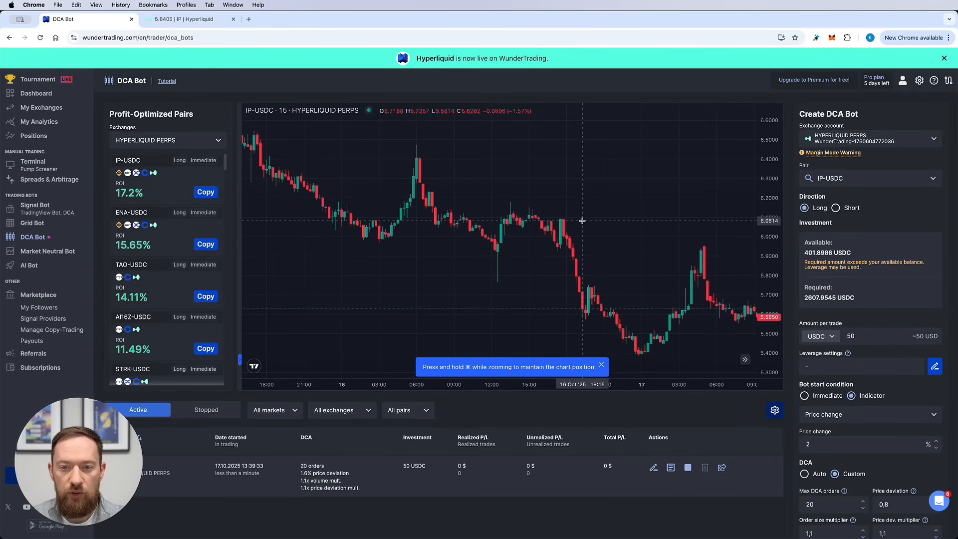
mouse_move(583, 235)
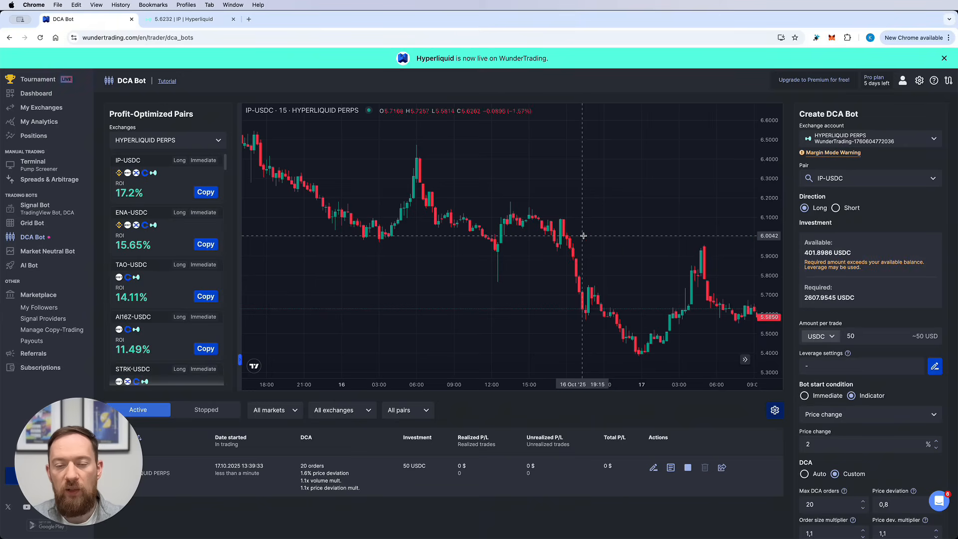
mouse_move(694, 250)
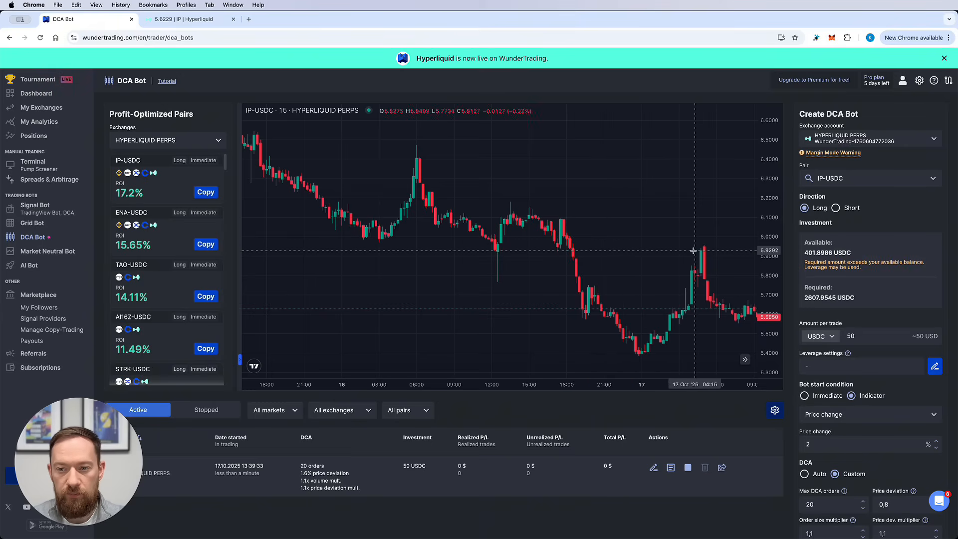
scroll("down", 3)
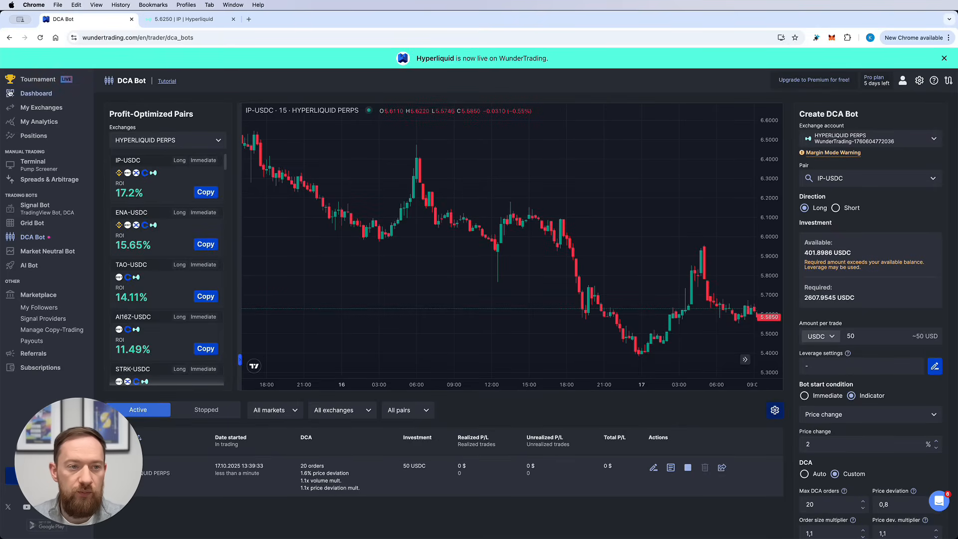
Step: Browse exchanges available as demo accounts under My Exchanges and pick Hyperliquid
left_click(41, 107)
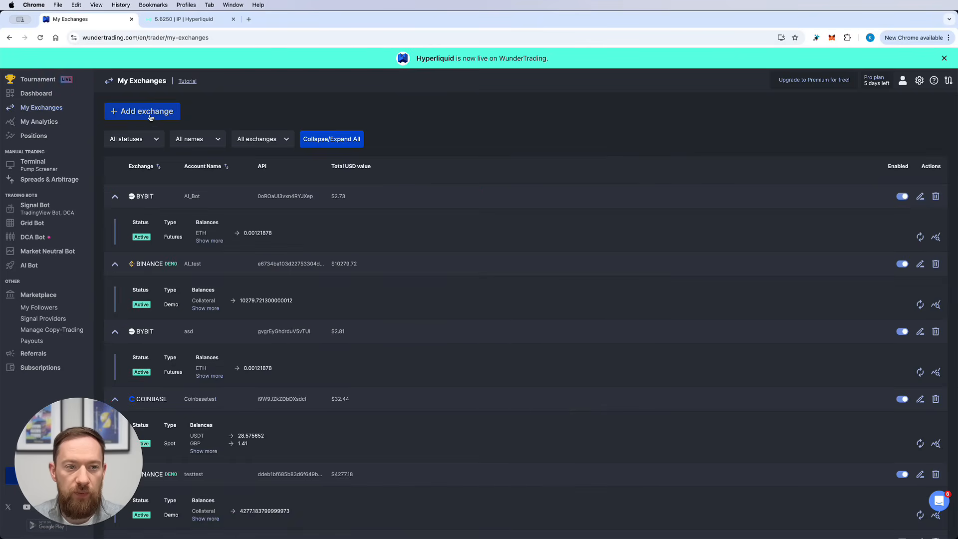
left_click(142, 112)
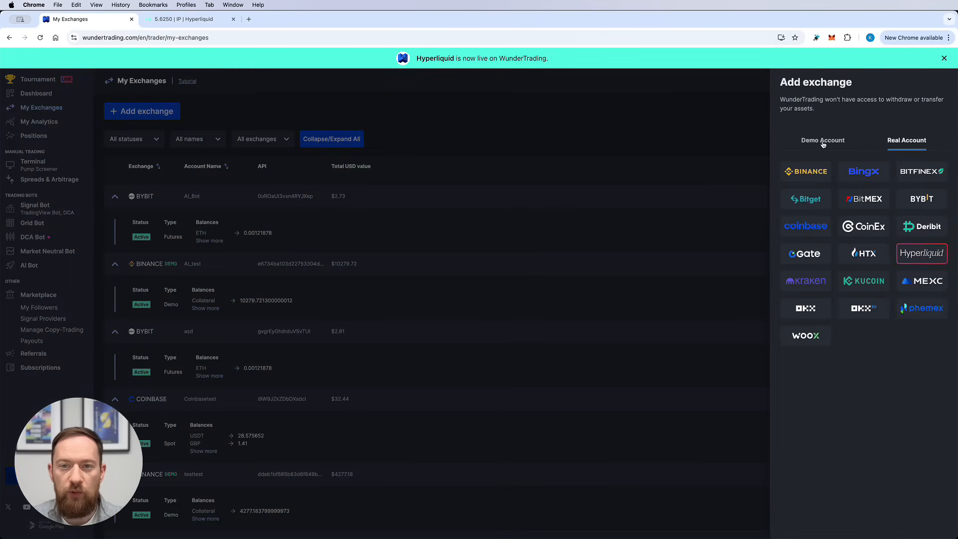
left_click(823, 140)
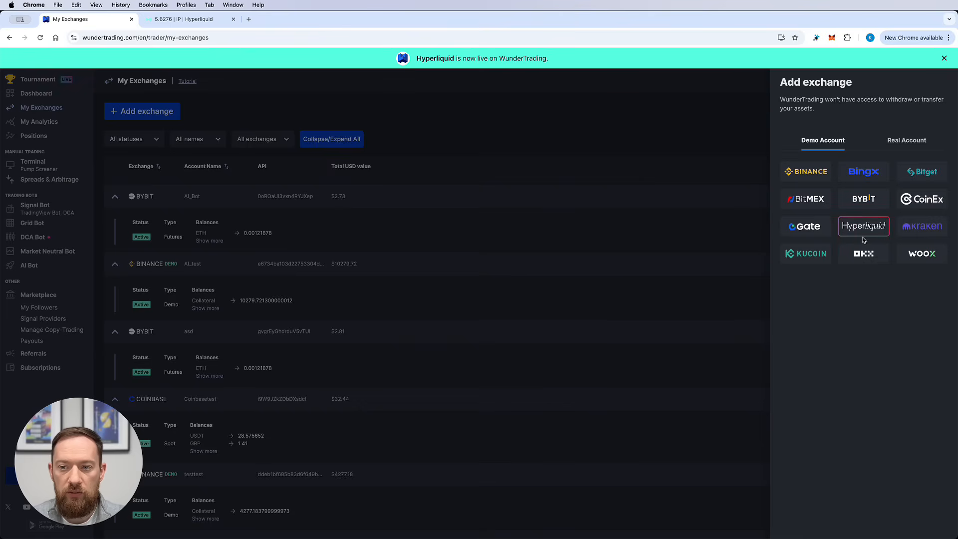
mouse_move(864, 226)
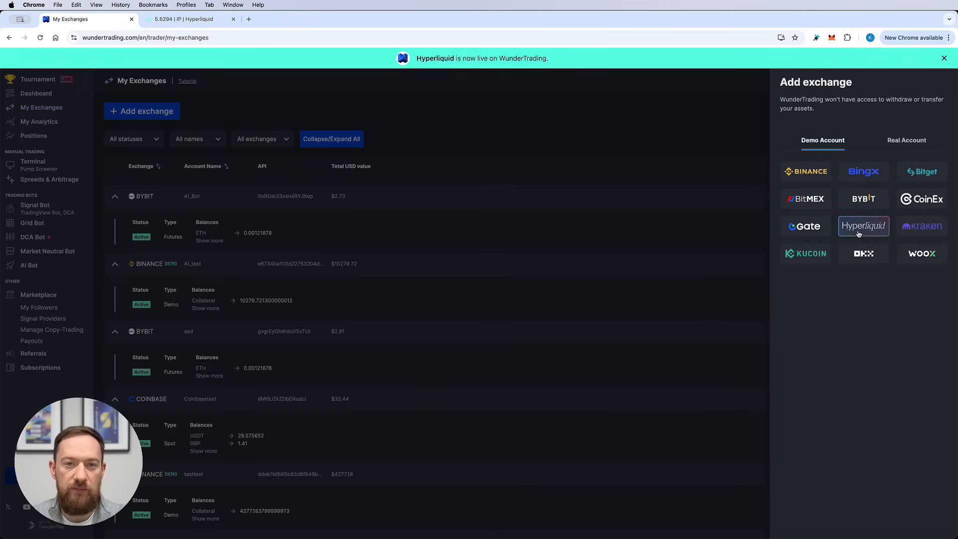
left_click(36, 82)
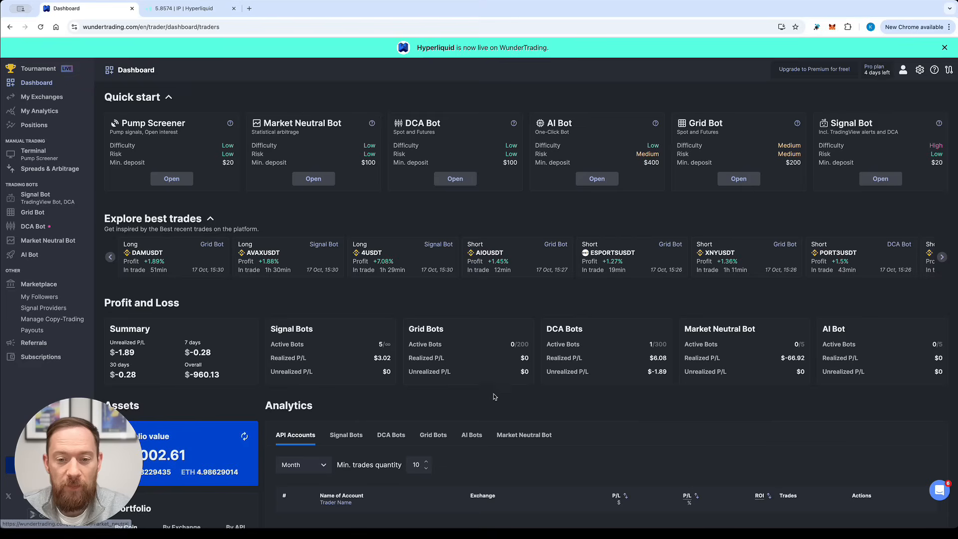
mouse_move(508, 407)
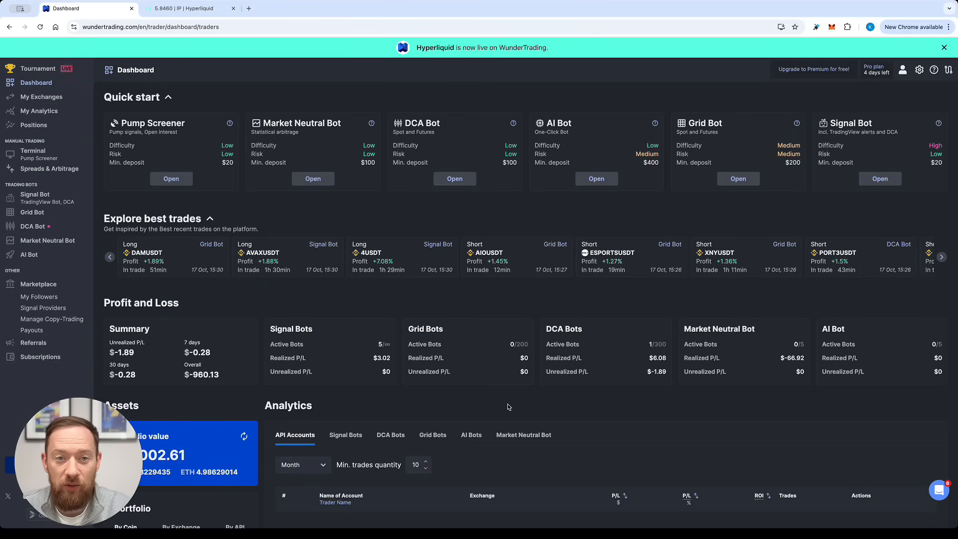
Step: Open the DCA Bot page showing the IP-USDC bot's 6.08$ profit over 4 trades
left_click(32, 226)
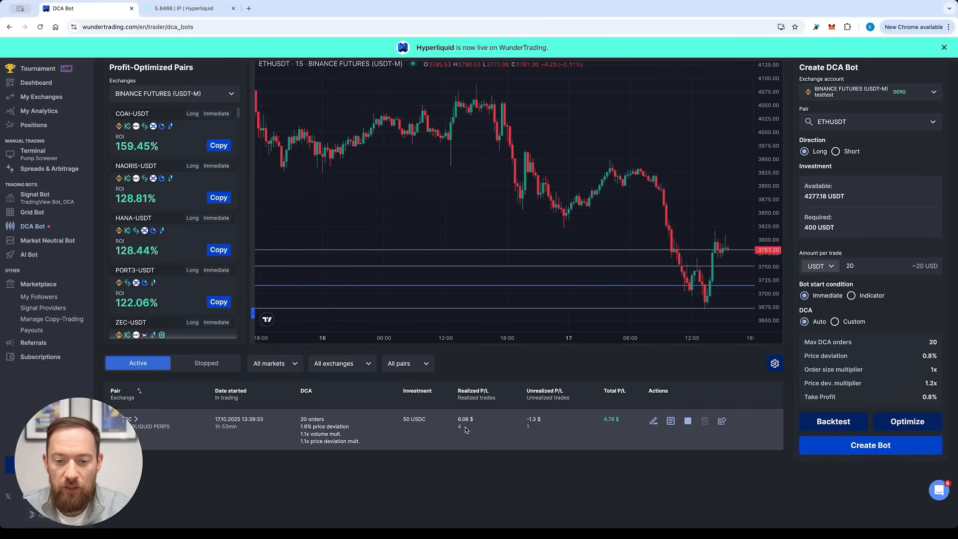
mouse_move(557, 430)
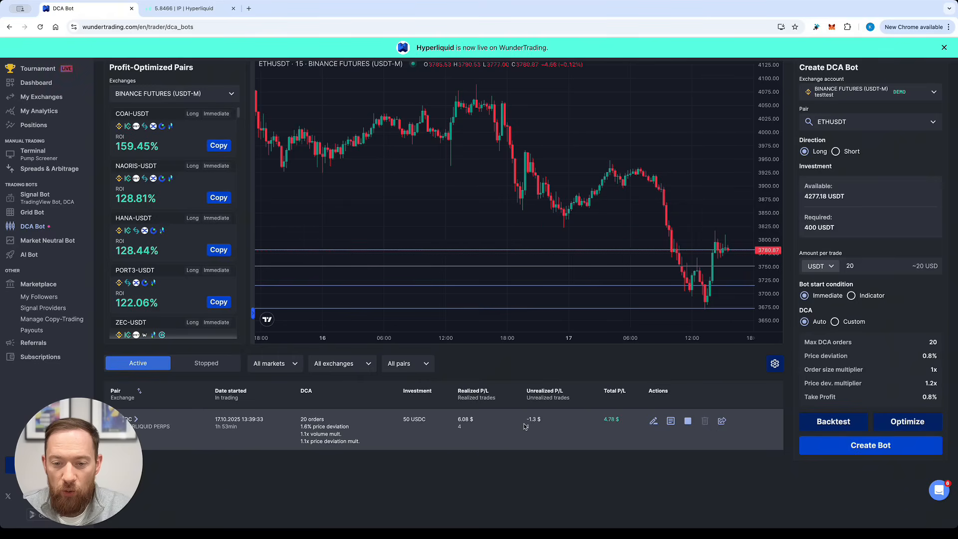
mouse_move(558, 433)
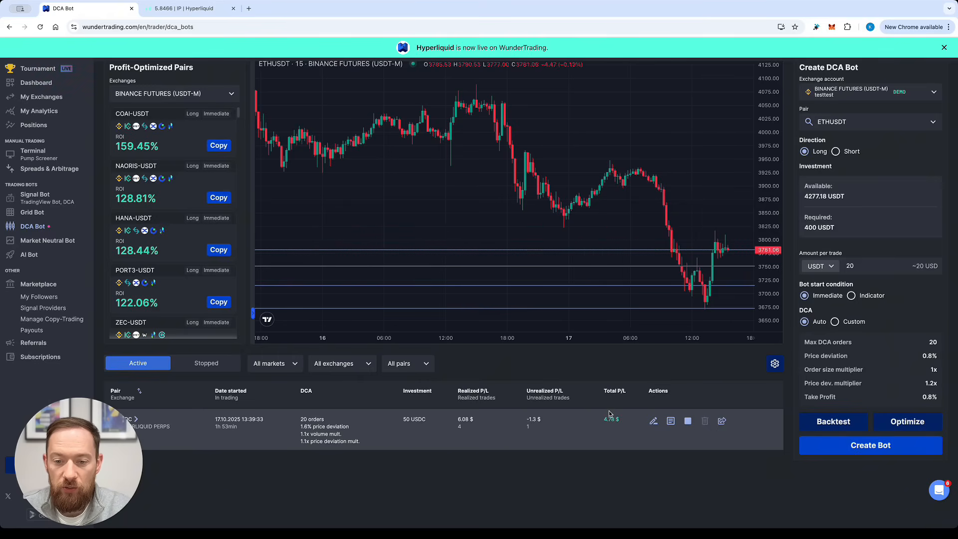
mouse_move(611, 432)
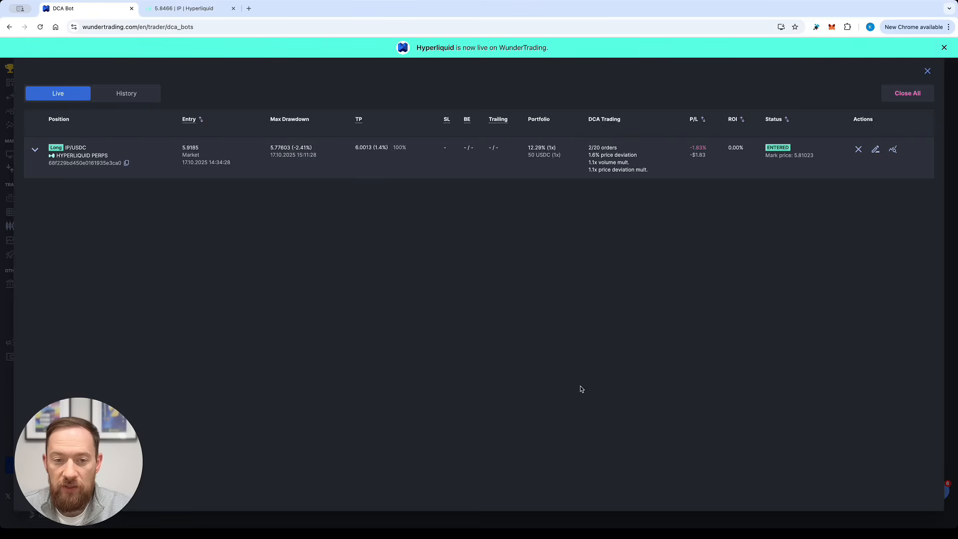
mouse_move(674, 191)
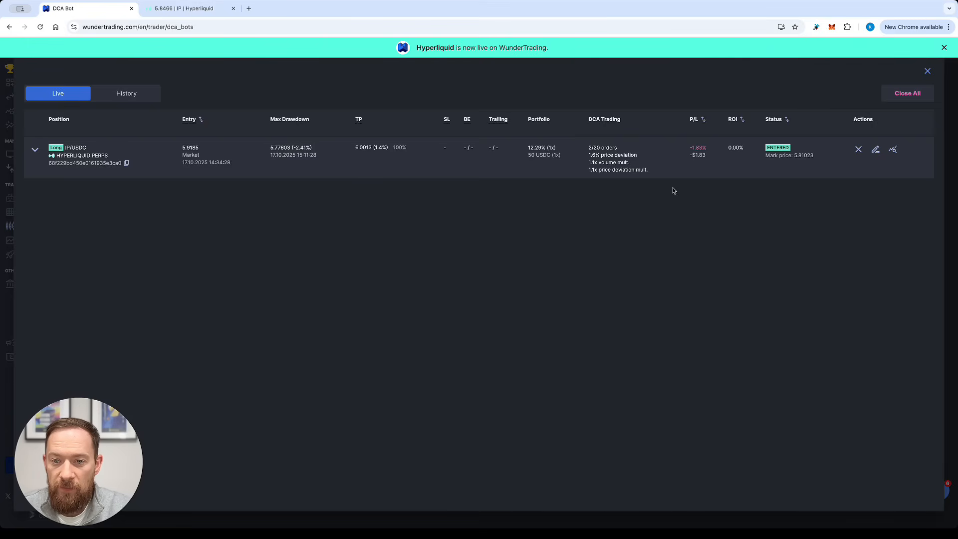
mouse_move(30, 161)
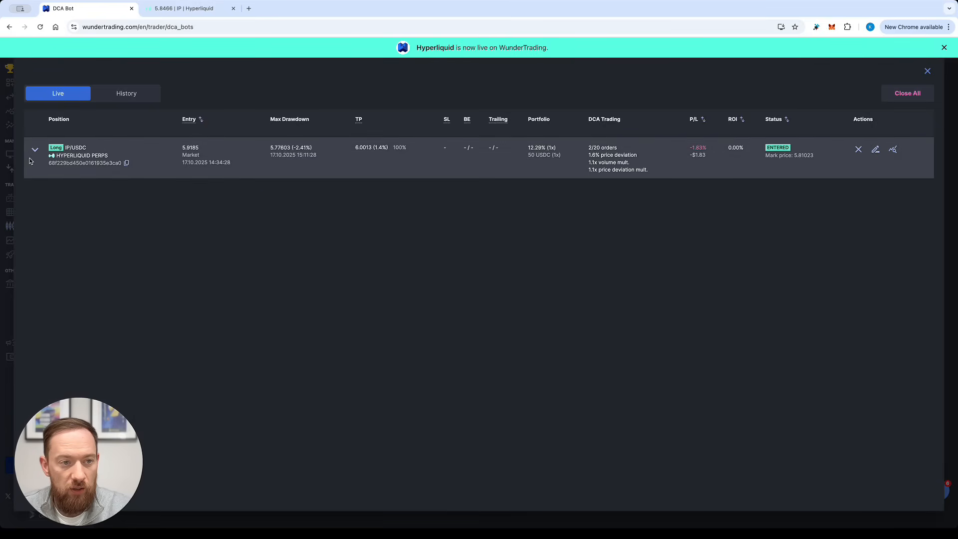
Step: Review the live position's orders and four completed IP-USDC long trades, then switch to Hyperliquid
left_click(35, 150)
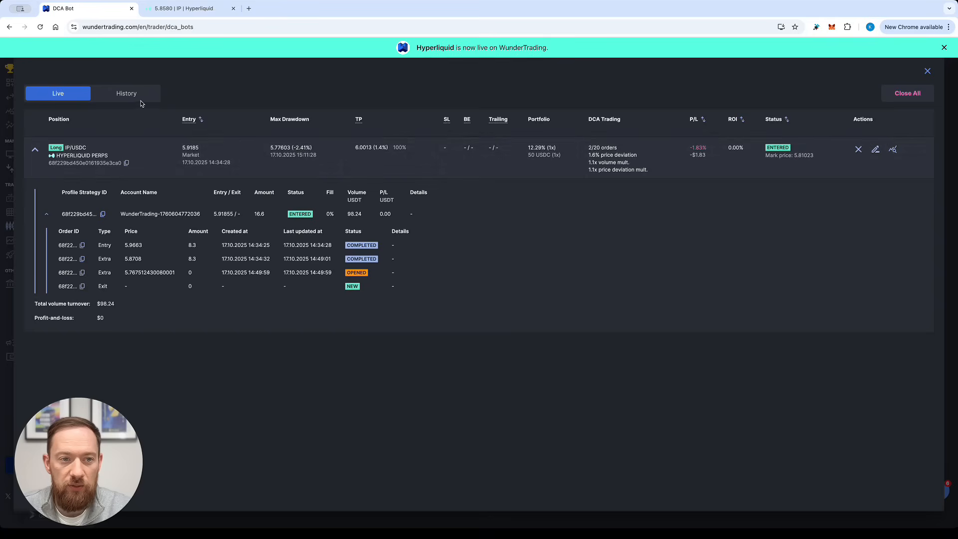
left_click(126, 93)
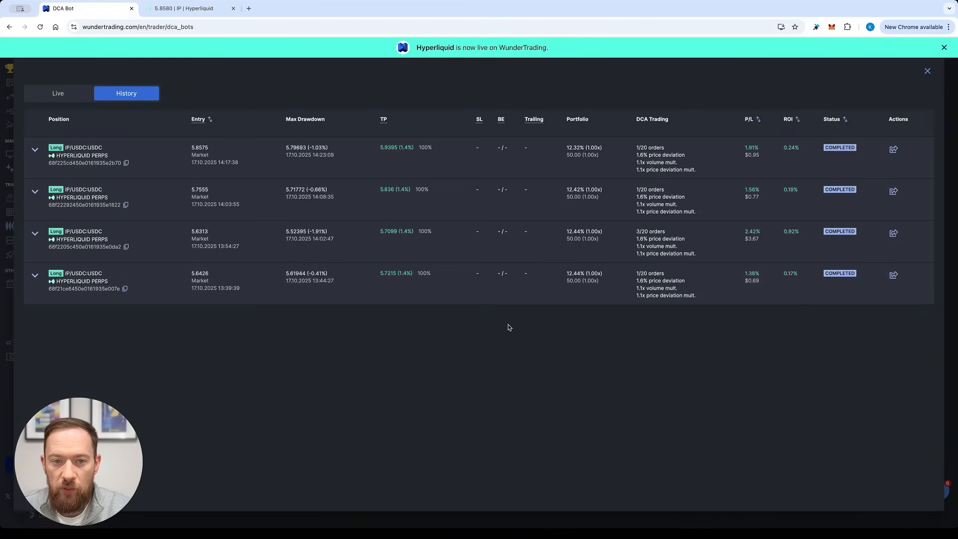
mouse_move(590, 319)
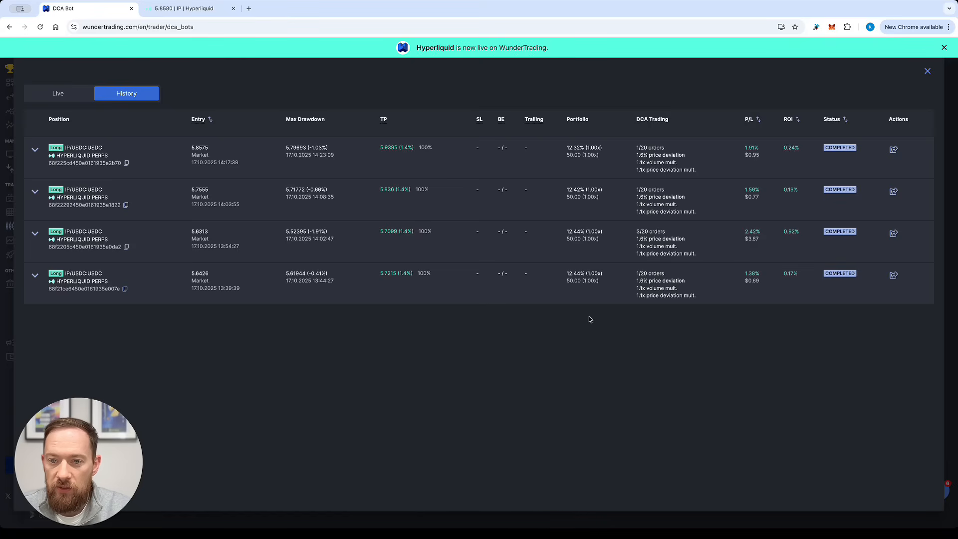
mouse_move(660, 276)
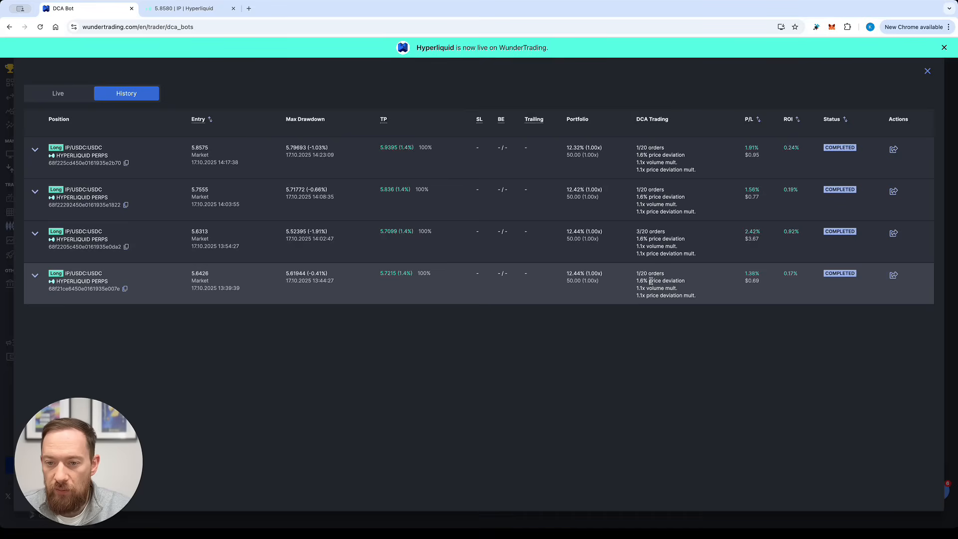
mouse_move(626, 276)
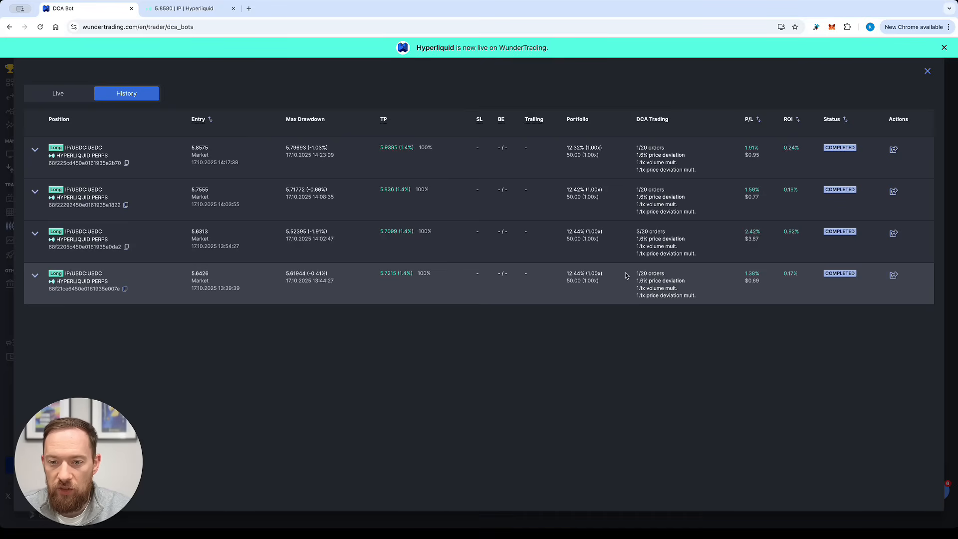
left_click(35, 275)
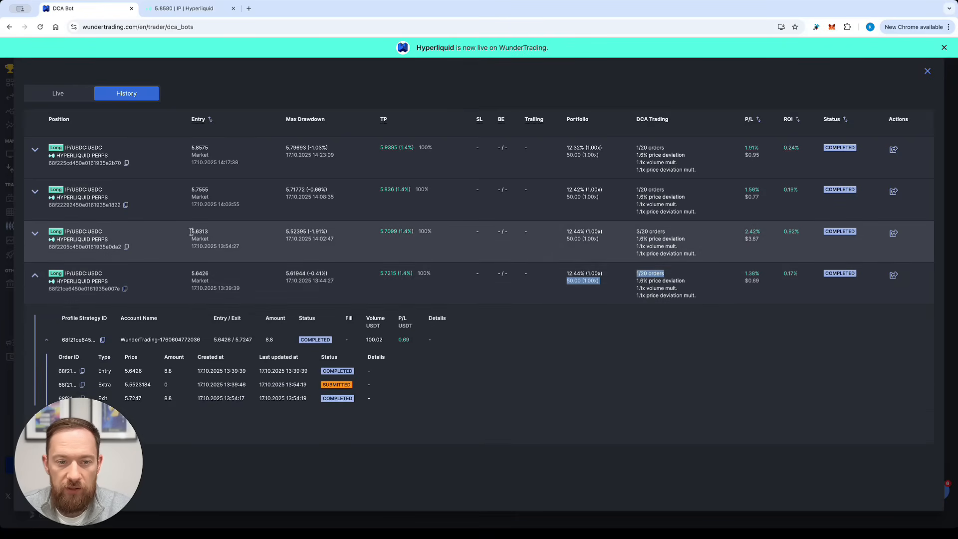
left_click(35, 234)
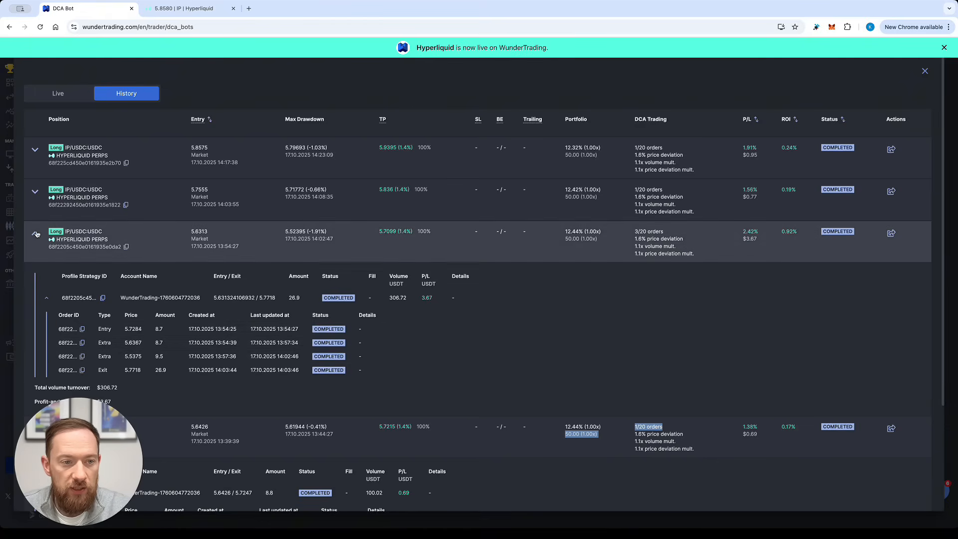
left_click(35, 234)
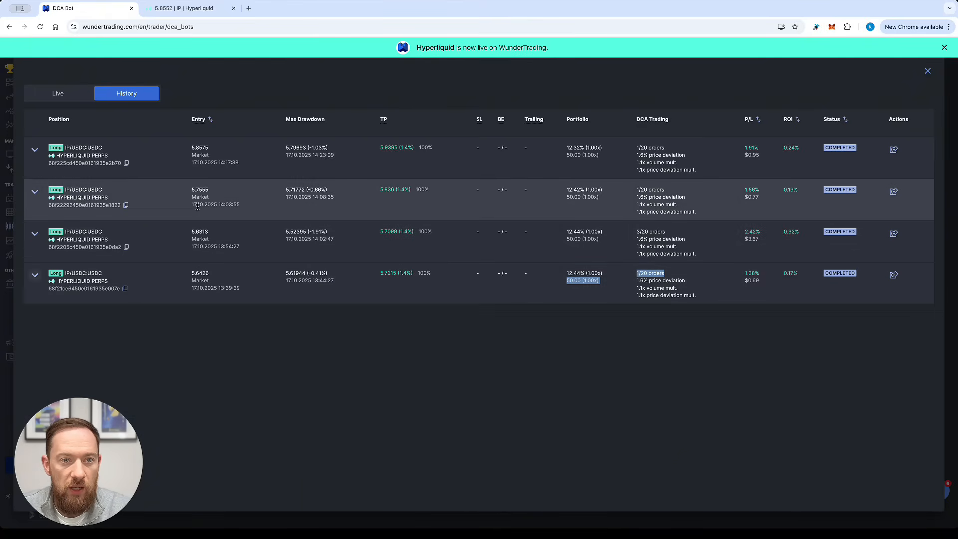
left_click(190, 7)
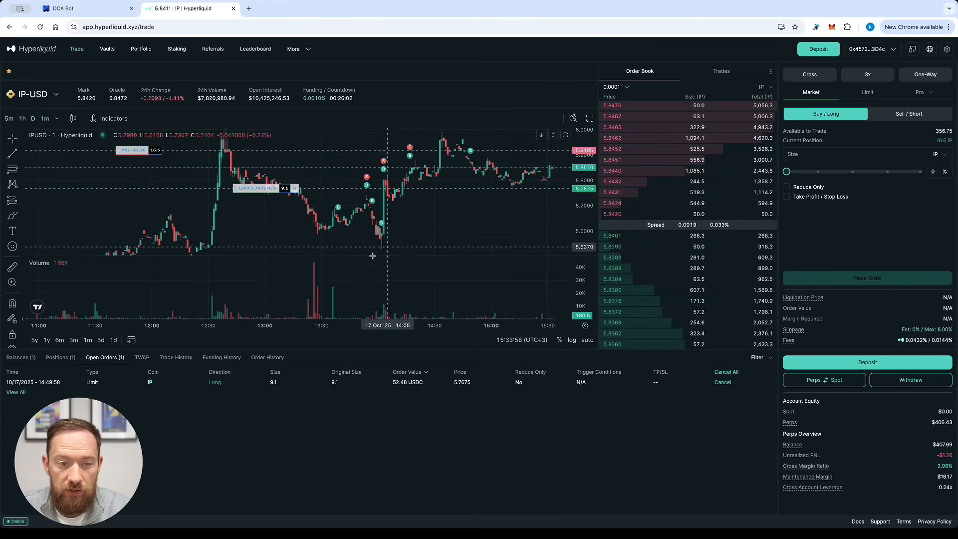
Step: Check Hyperliquid's IP trade history and 16.6 IP position, then open the IP-USDC bot details
left_click(175, 357)
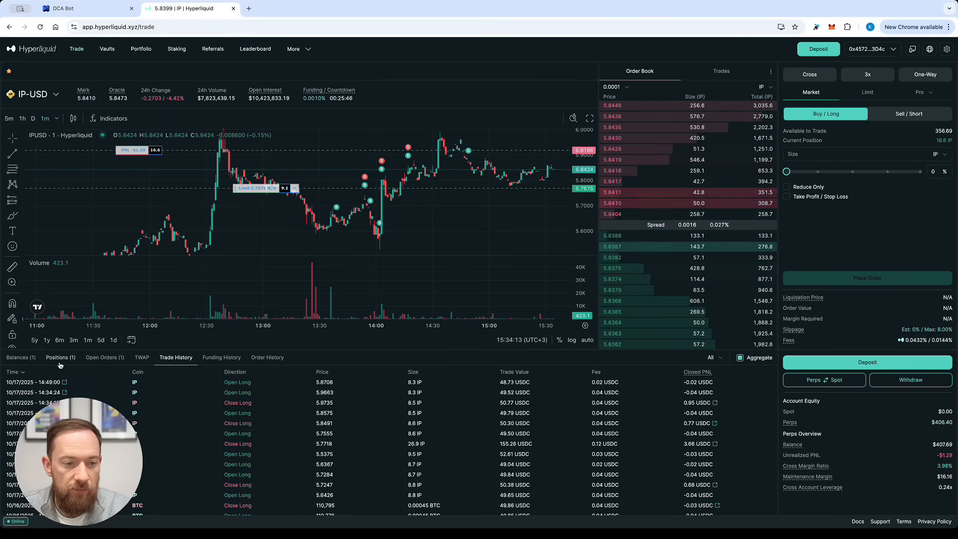
left_click(60, 358)
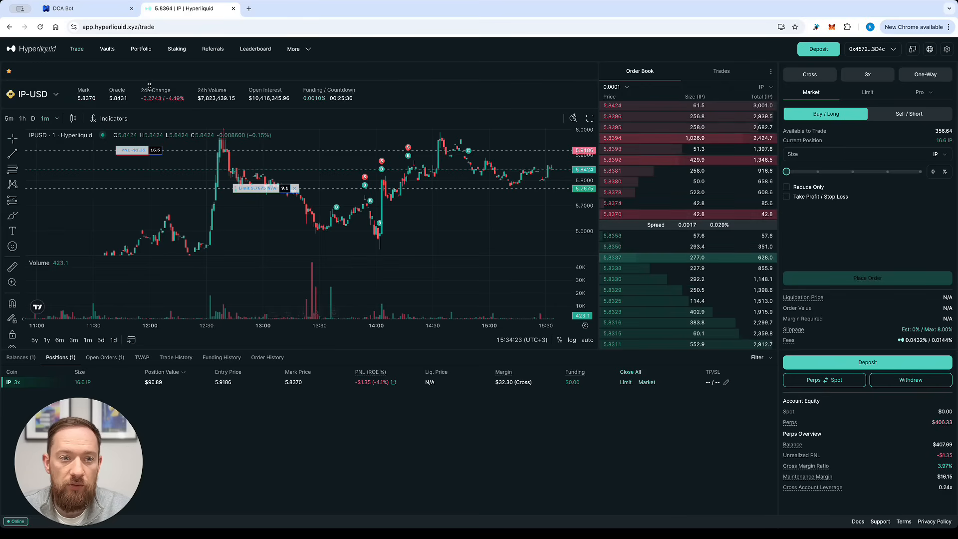
left_click(86, 9)
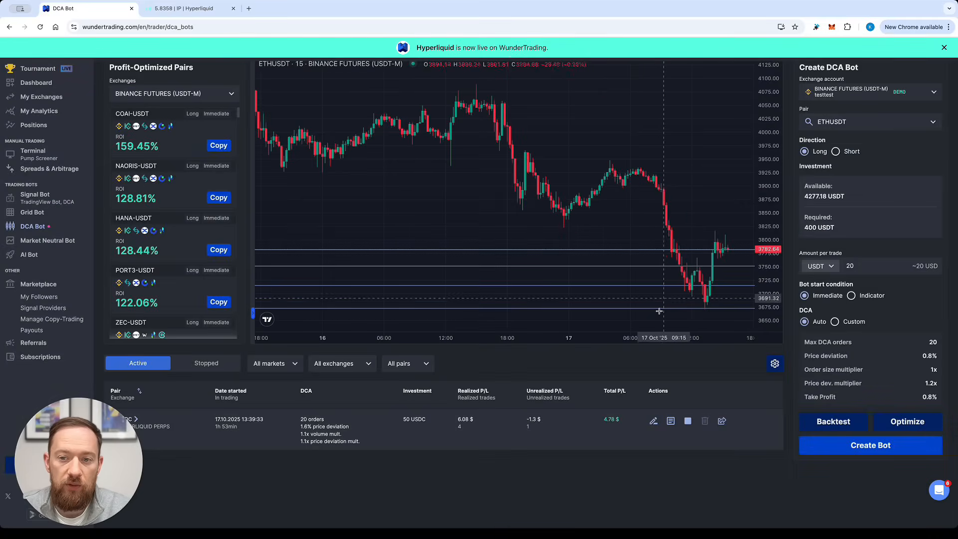
left_click(653, 421)
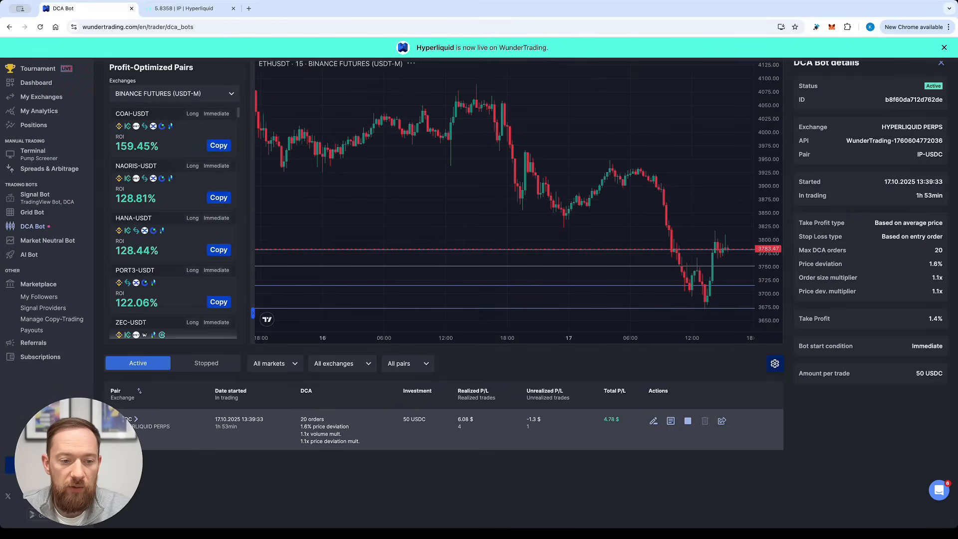